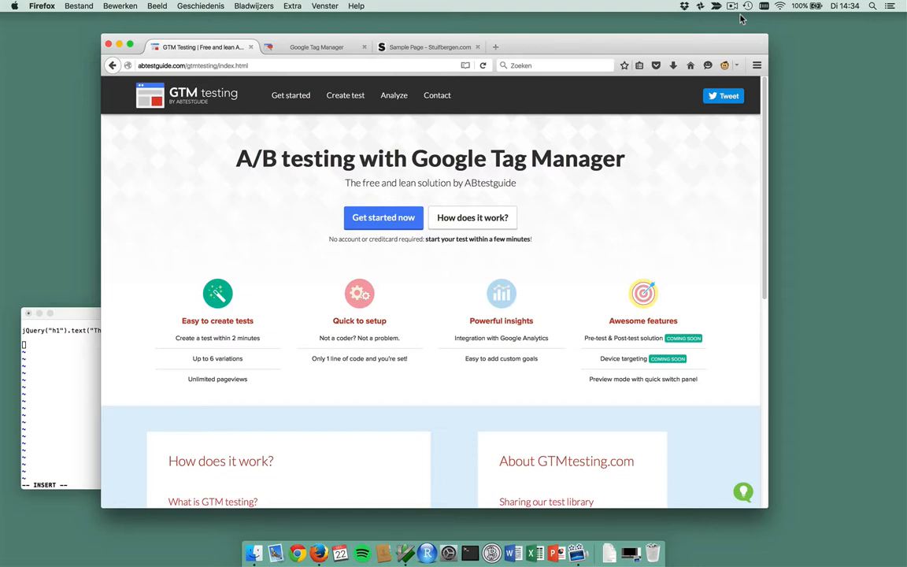
mouse_move(649, 178)
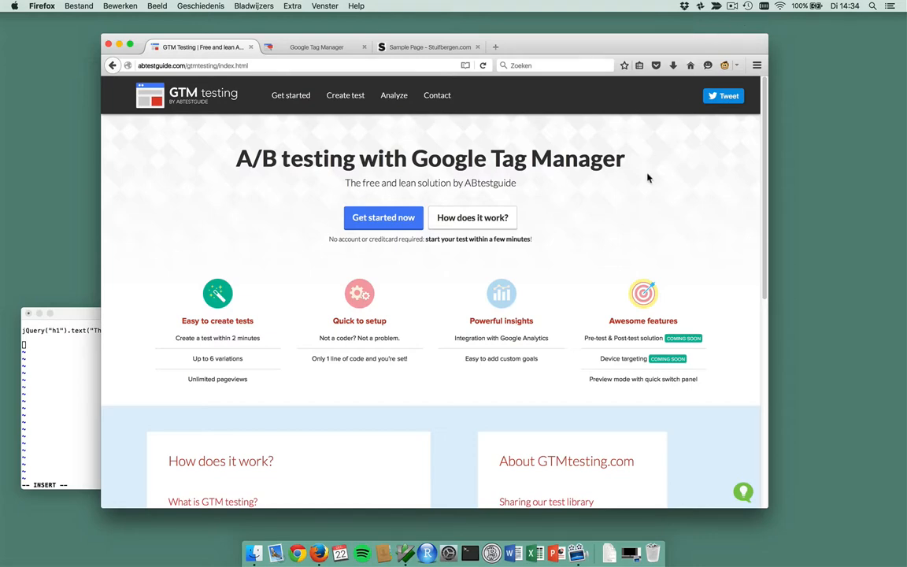
Open the Get started guide, review the three installation steps and select the event name call_gtmtesting.
scroll("down", 3)
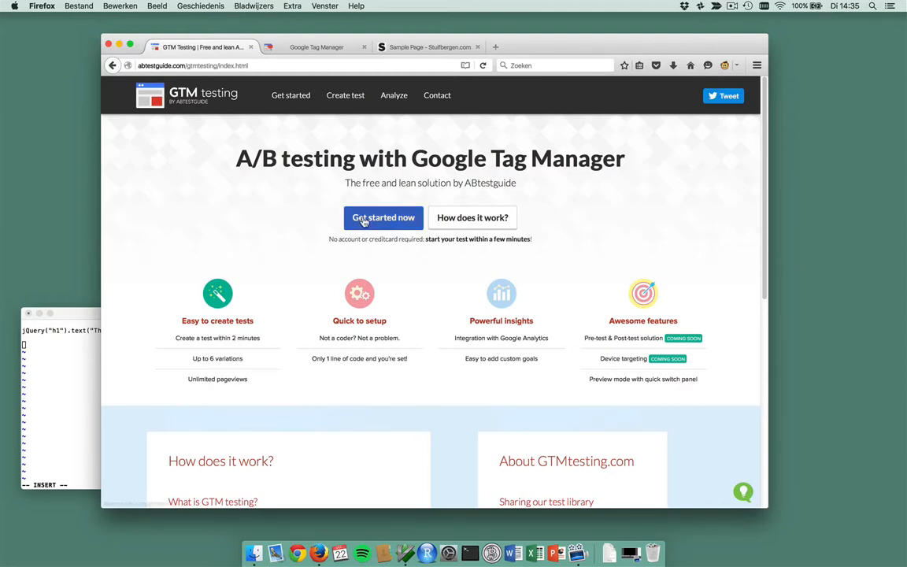
left_click(385, 218)
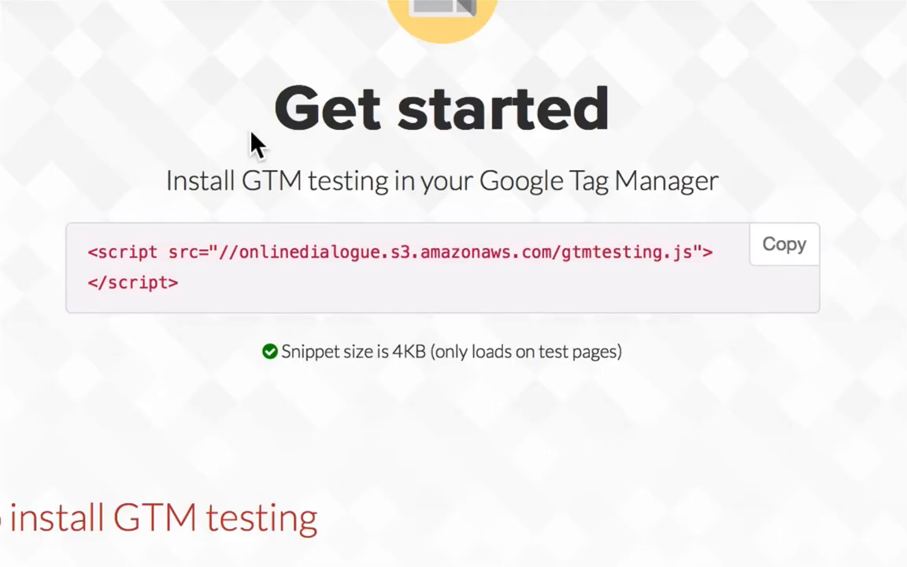
scroll("down", 3)
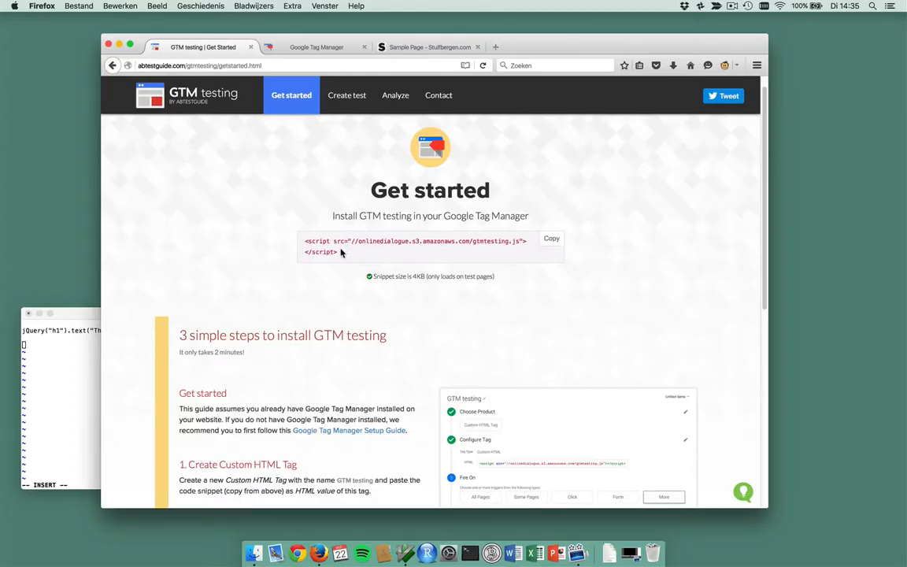
scroll("down", 3)
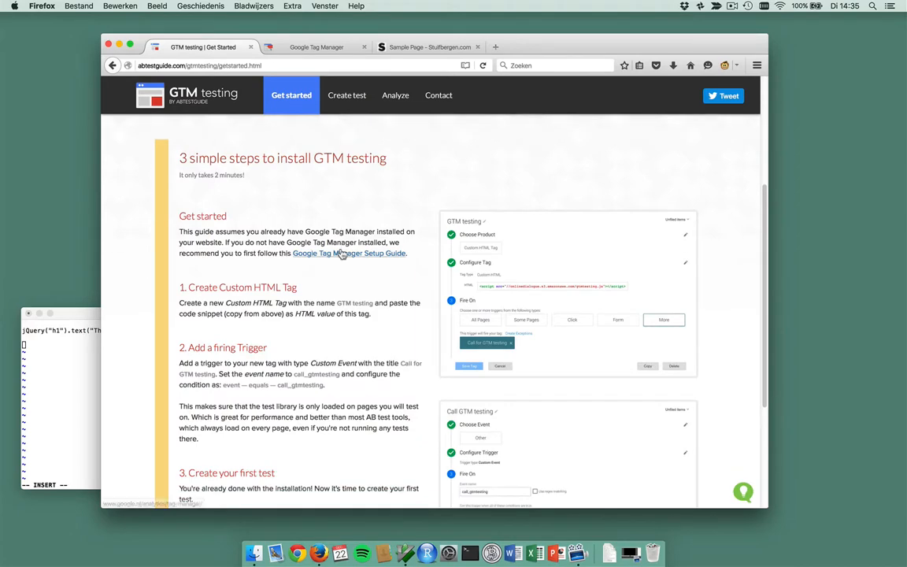
mouse_move(325, 378)
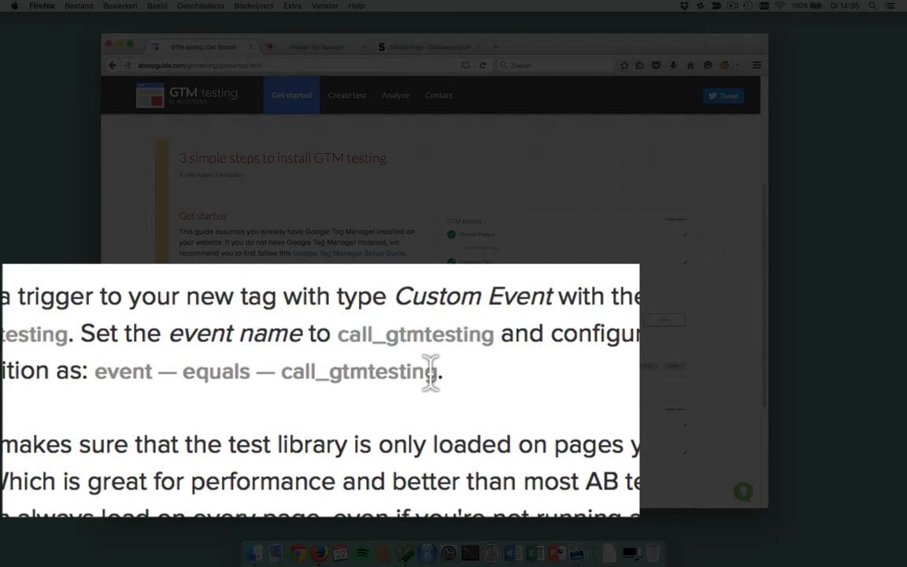
double_click(361, 372)
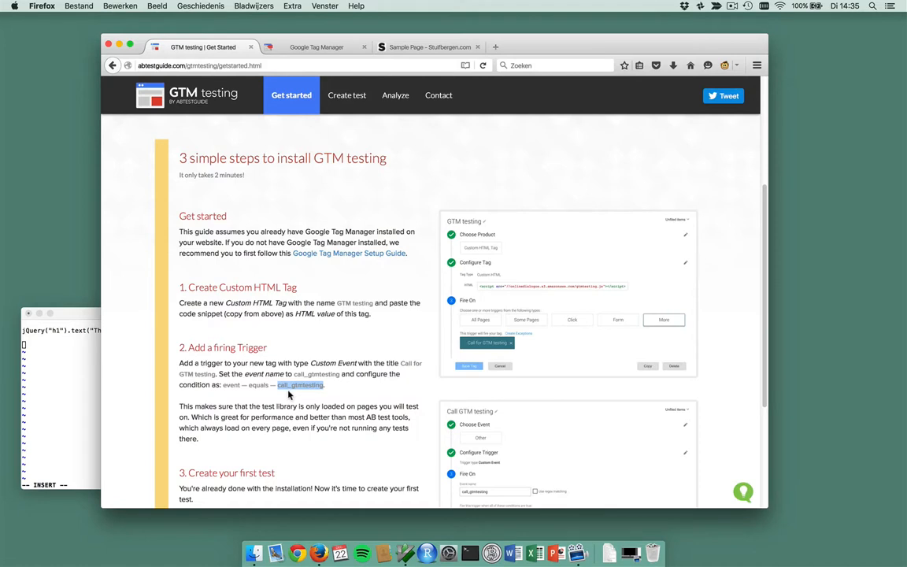
mouse_move(353, 185)
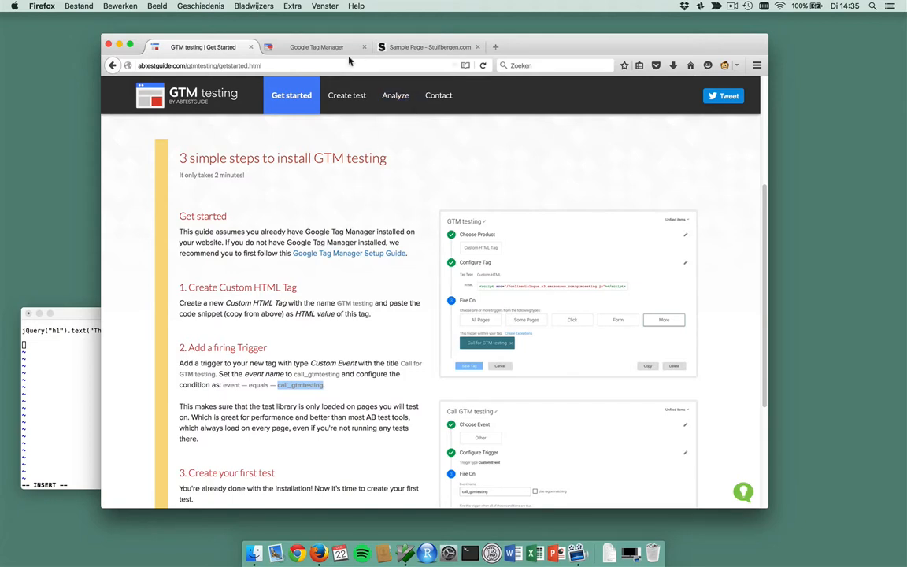
mouse_move(316, 47)
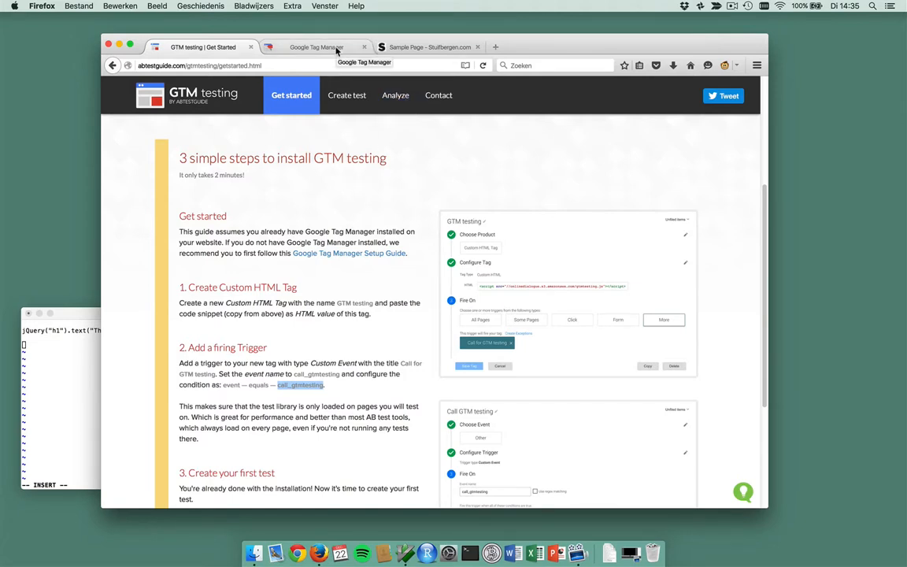
Create a Custom Event trigger 'Running AB test' firing on event call_gtmtesting.
left_click(315, 47)
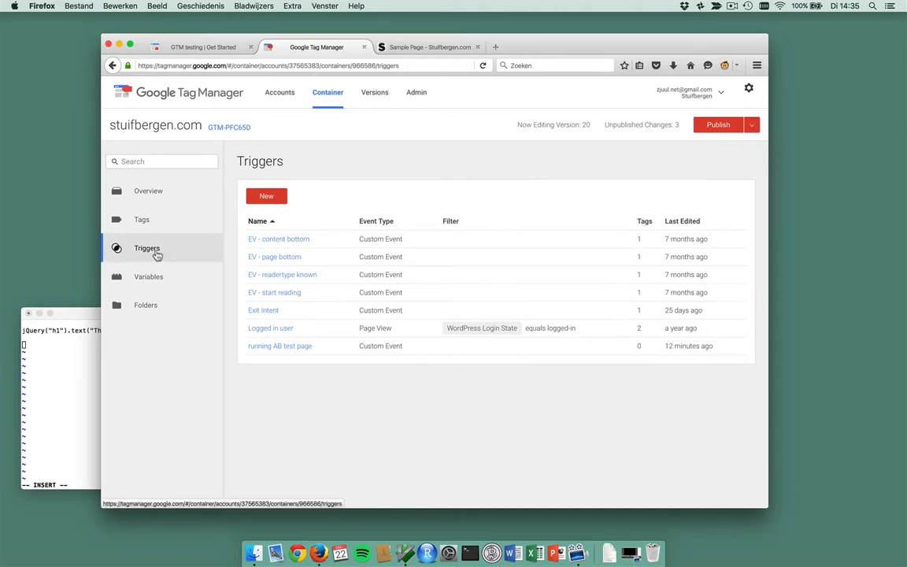
left_click(267, 195)
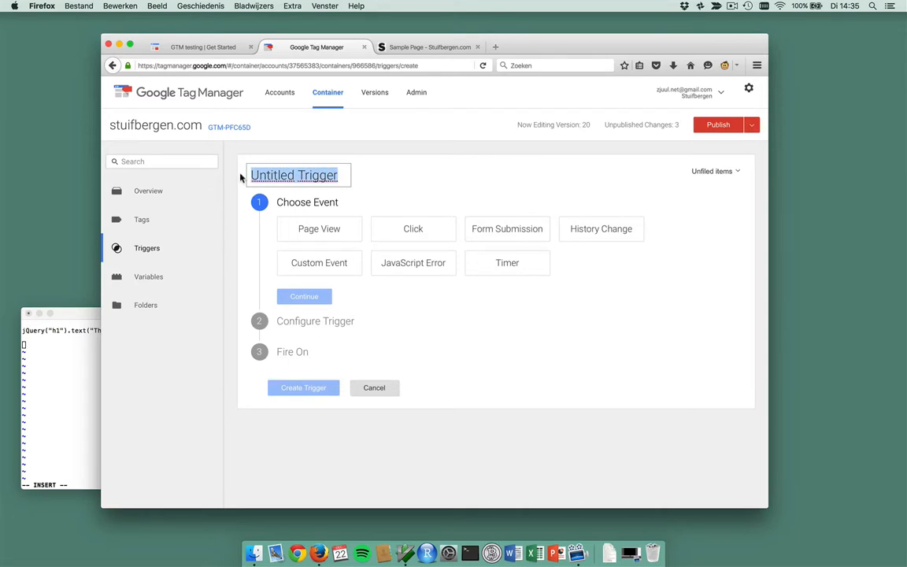
type("Running AB test")
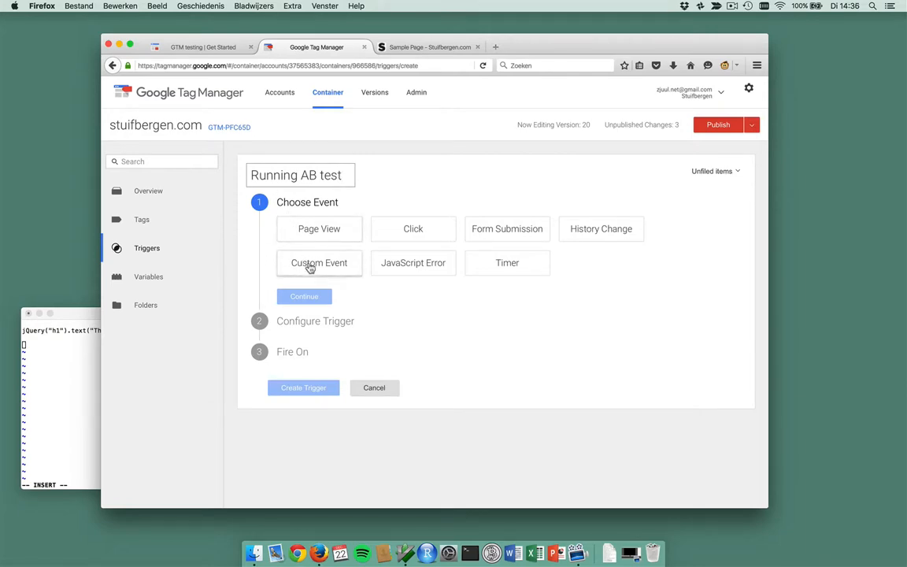
left_click(318, 261)
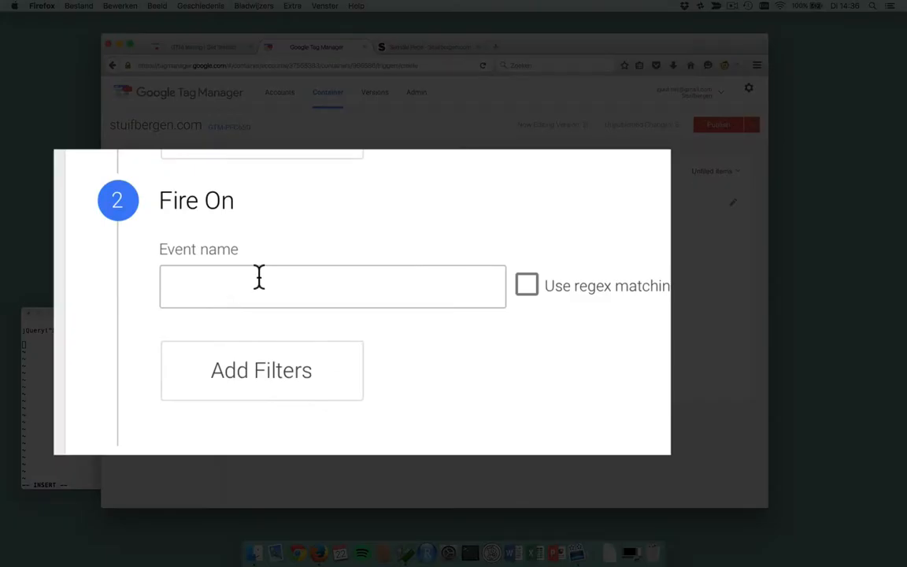
type("call_gtmtesting")
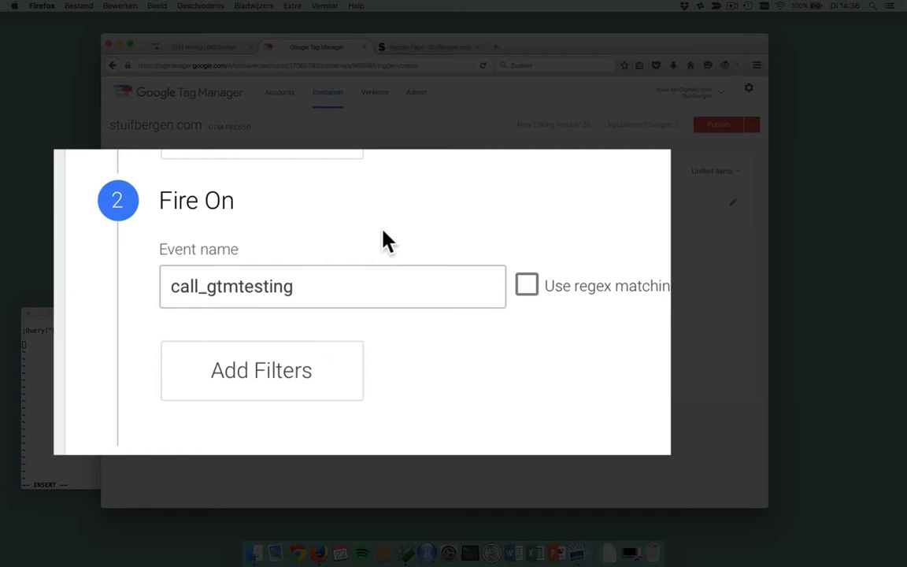
left_click(302, 378)
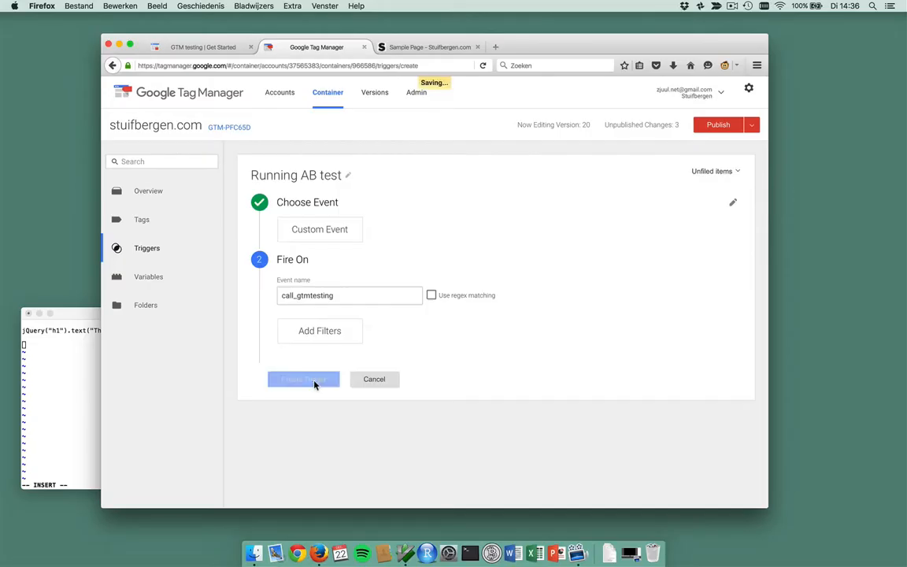
left_click(302, 378)
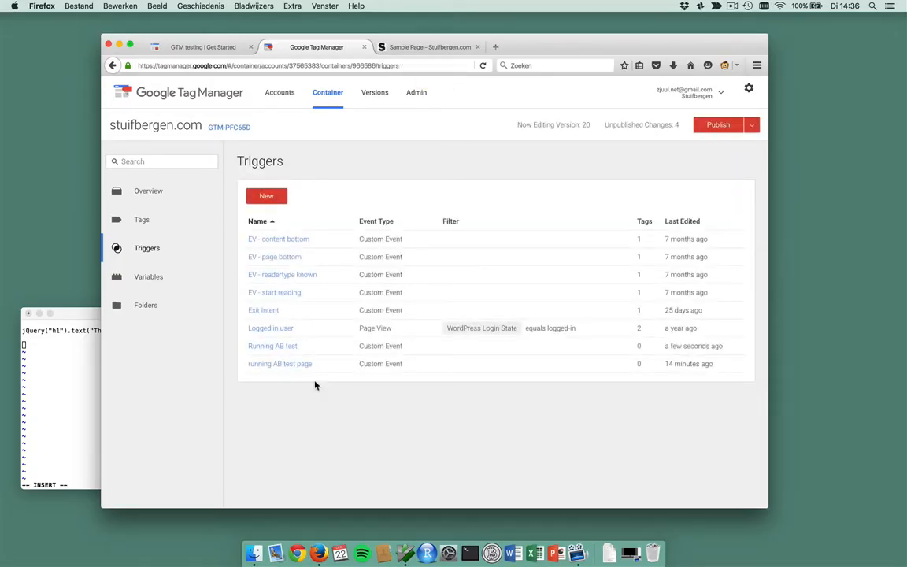
mouse_move(312, 145)
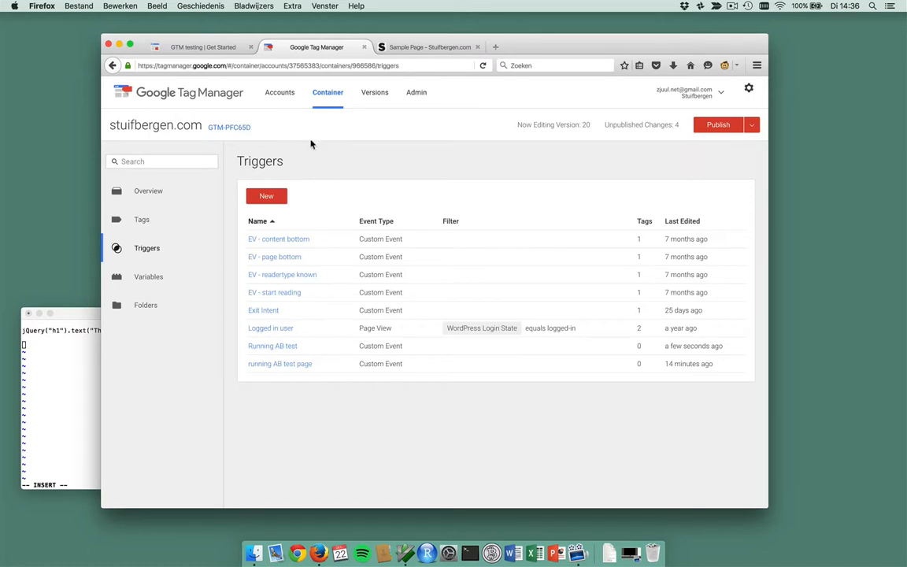
mouse_move(183, 141)
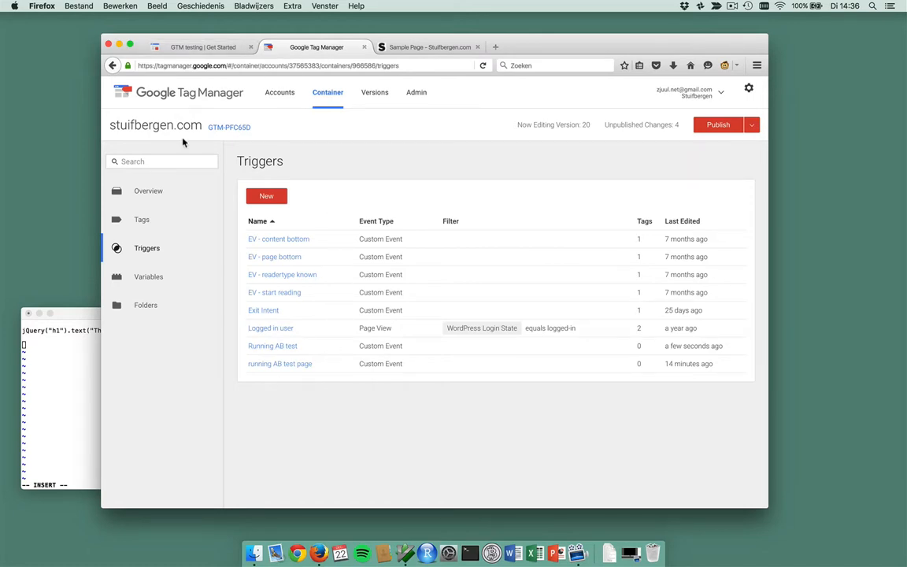
Create a Custom HTML tag 'GTM testing tag' and fetch the gtmtesting.js snippet from the GTM testing site.
left_click(142, 219)
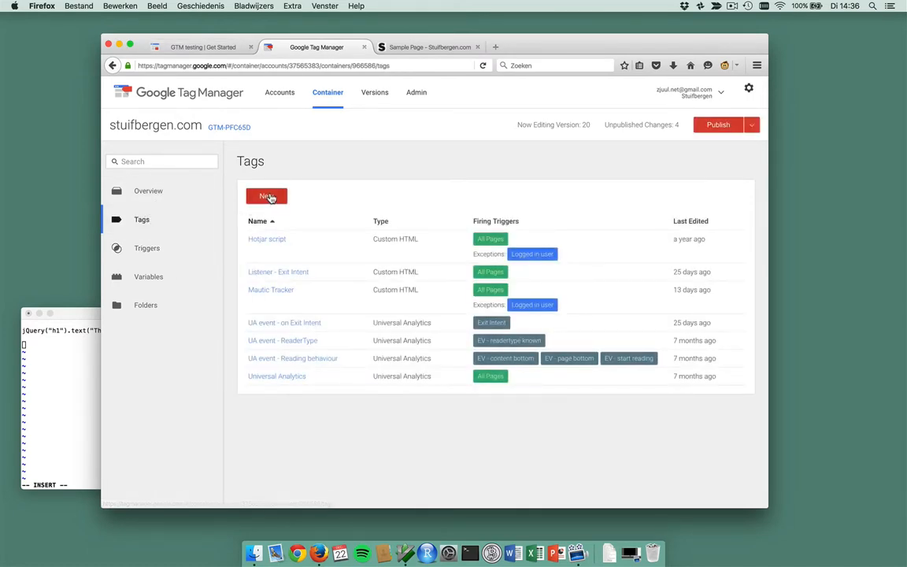
left_click(266, 195)
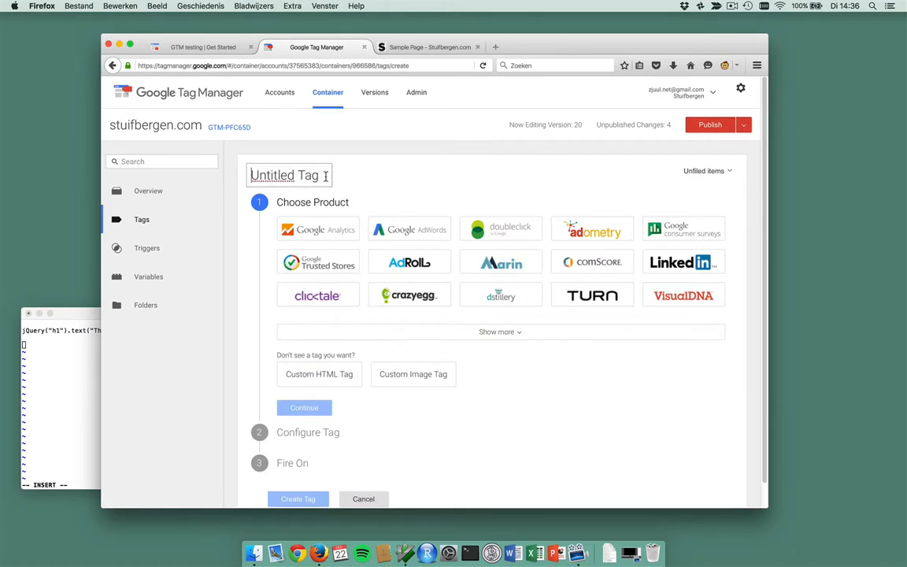
type("G")
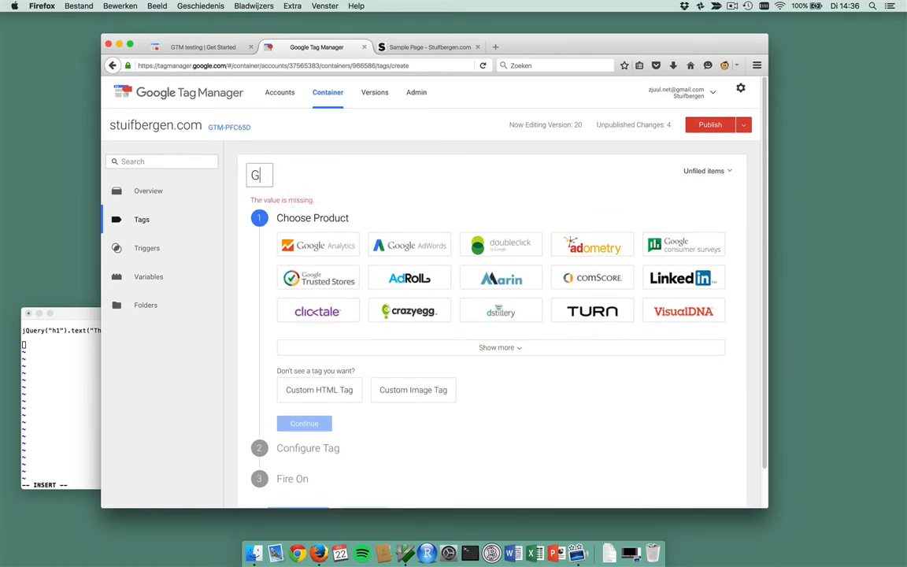
type("TM testing")
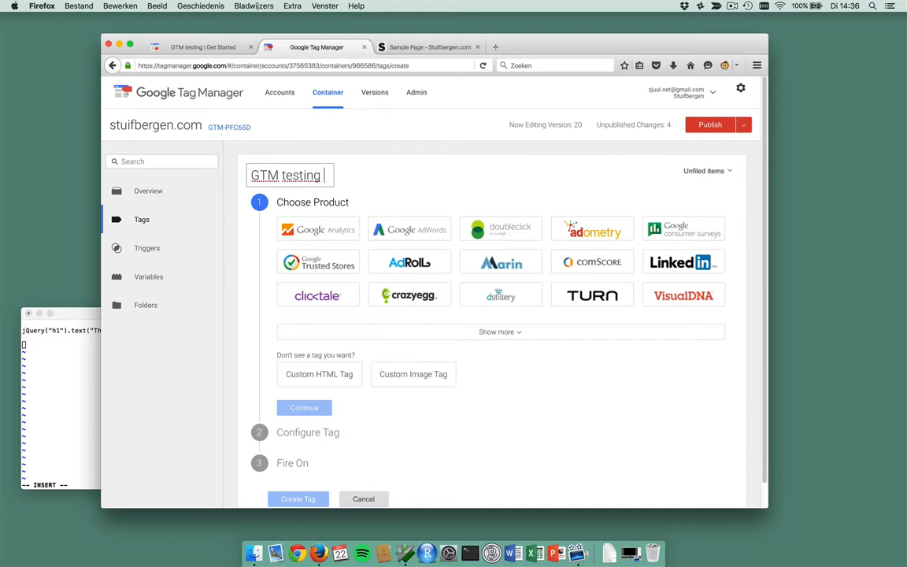
left_click(318, 375)
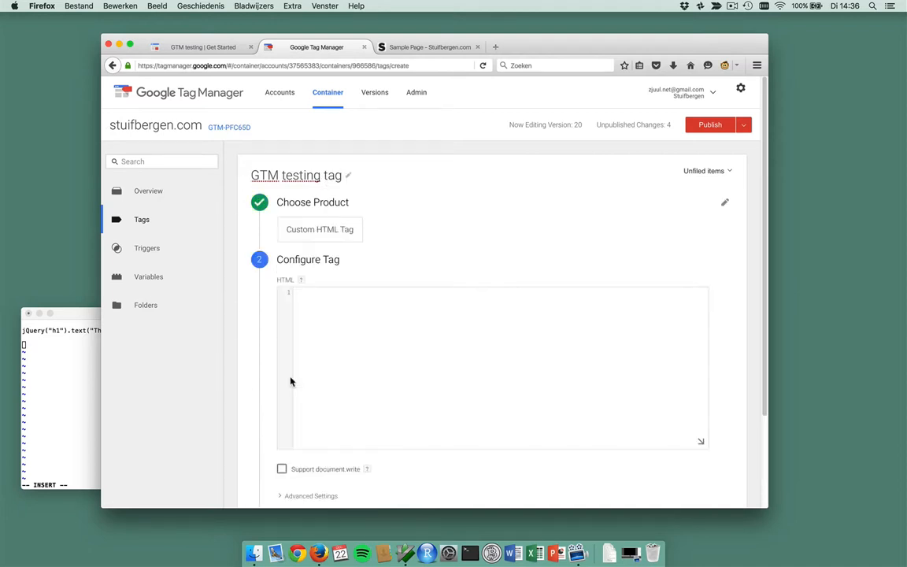
mouse_move(337, 334)
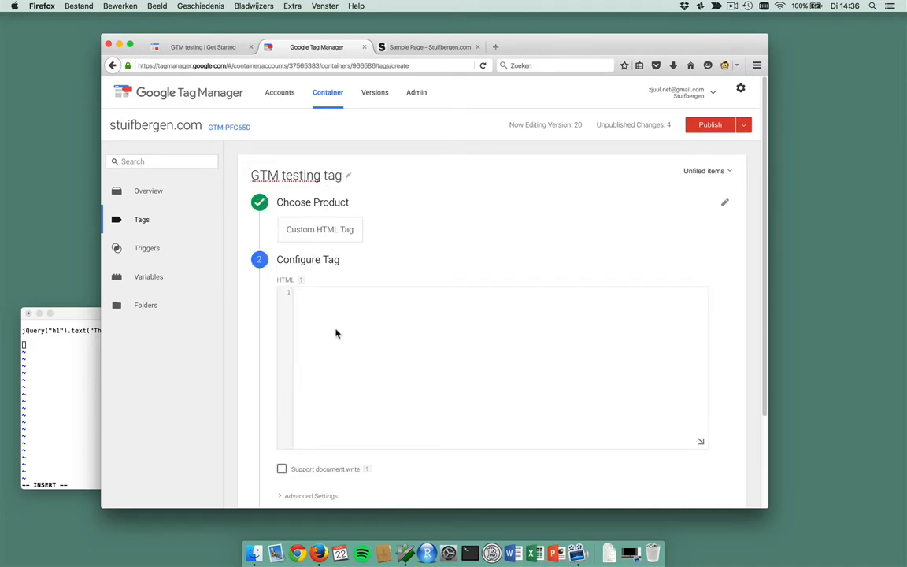
left_click(202, 47)
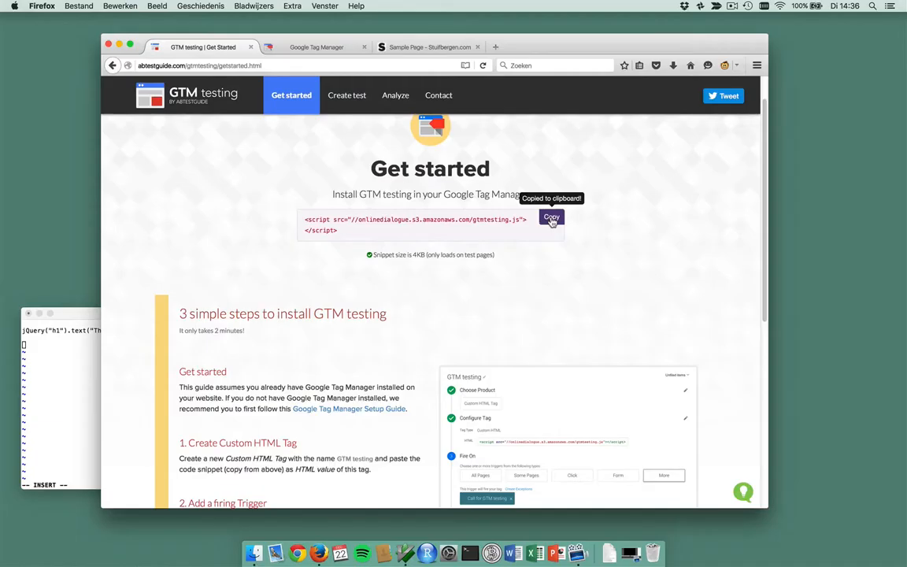
left_click(317, 47)
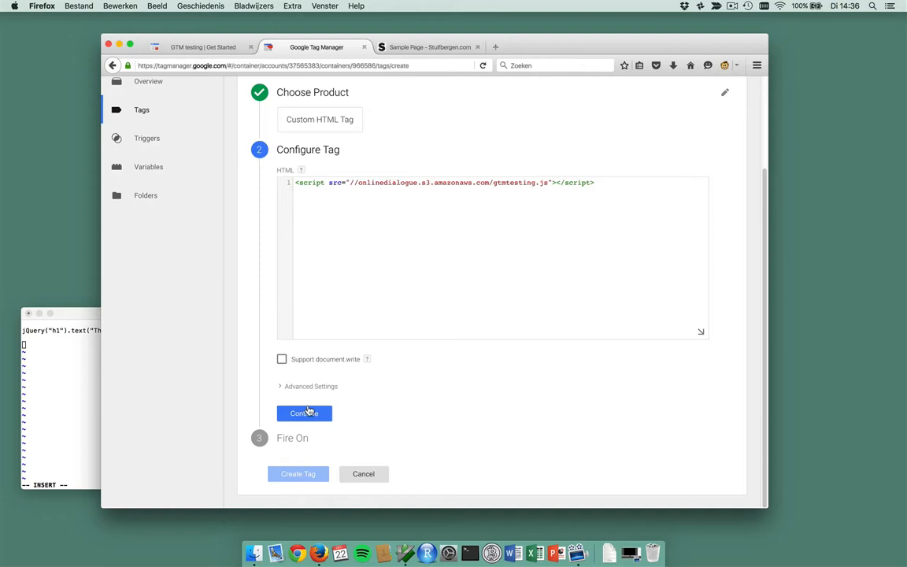
Attach the 'running AB test page' trigger to the GTM testing tag and save the tag.
left_click(304, 413)
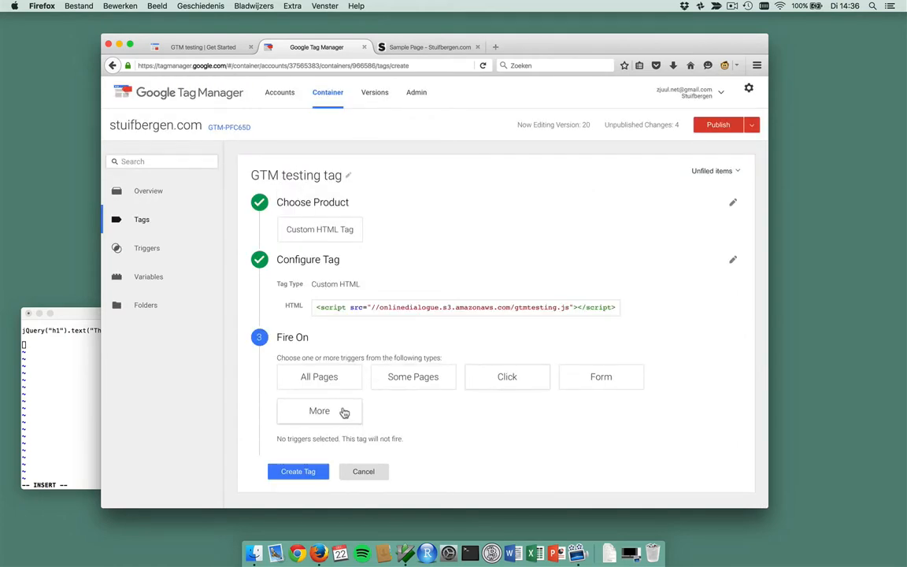
left_click(318, 410)
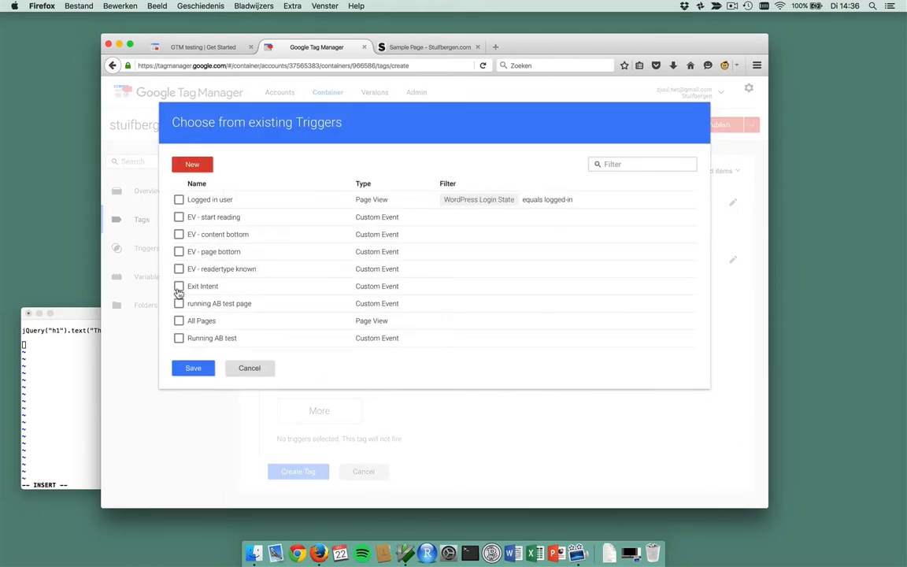
left_click(180, 303)
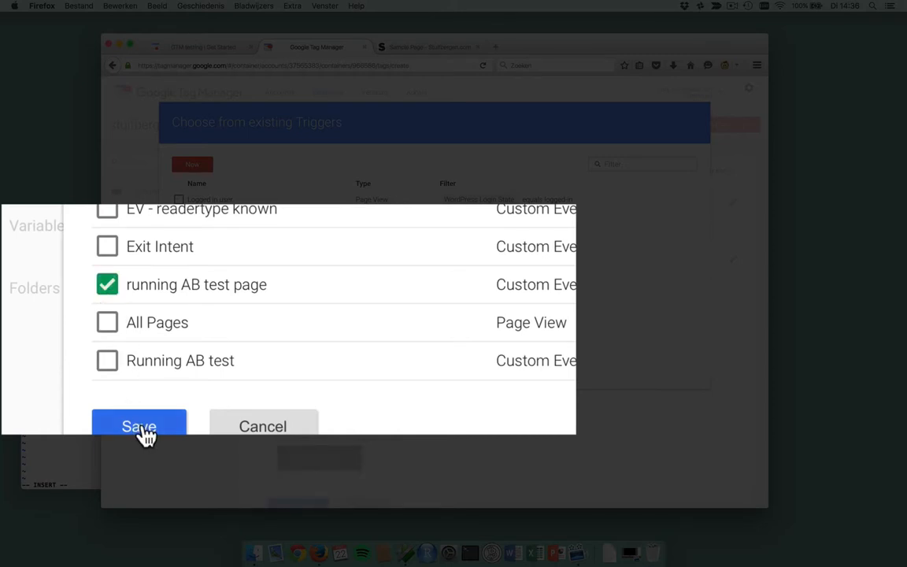
left_click(138, 426)
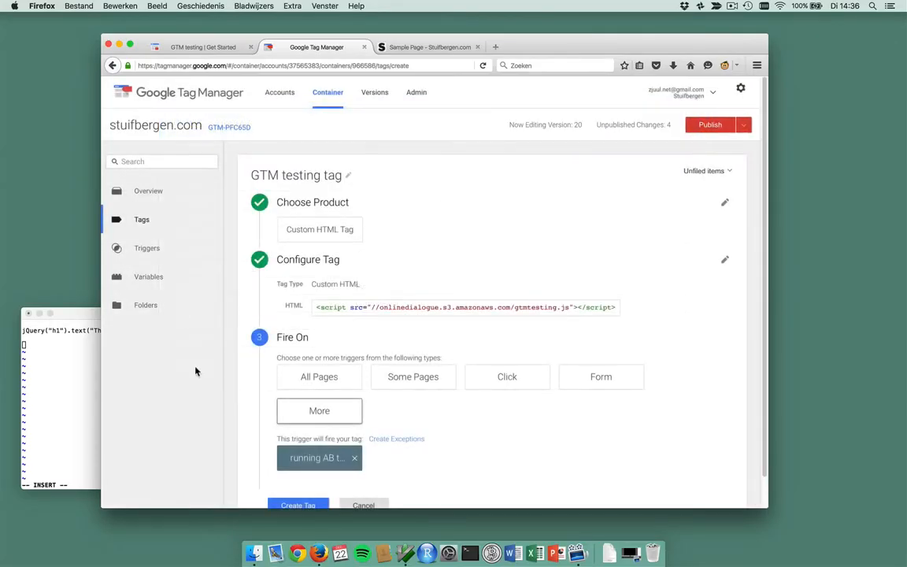
mouse_move(208, 350)
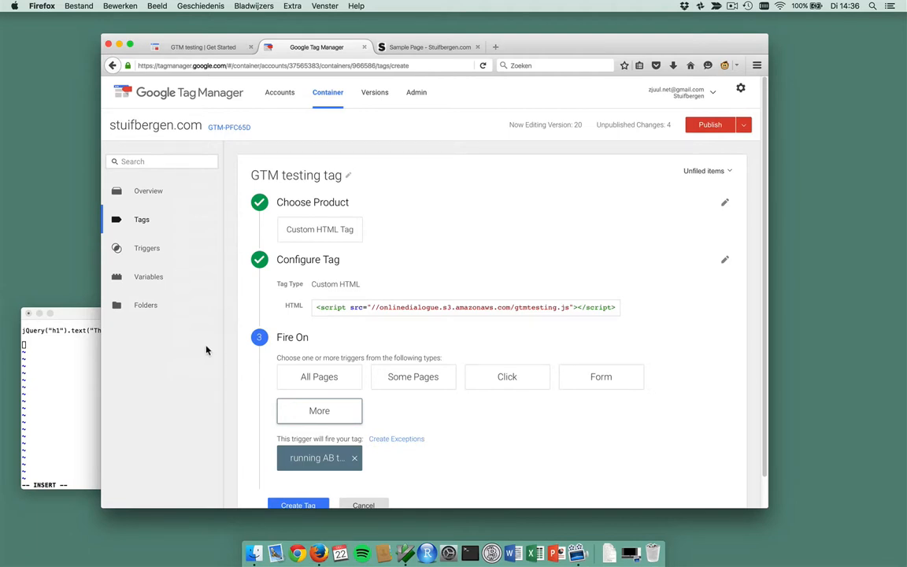
mouse_move(208, 350)
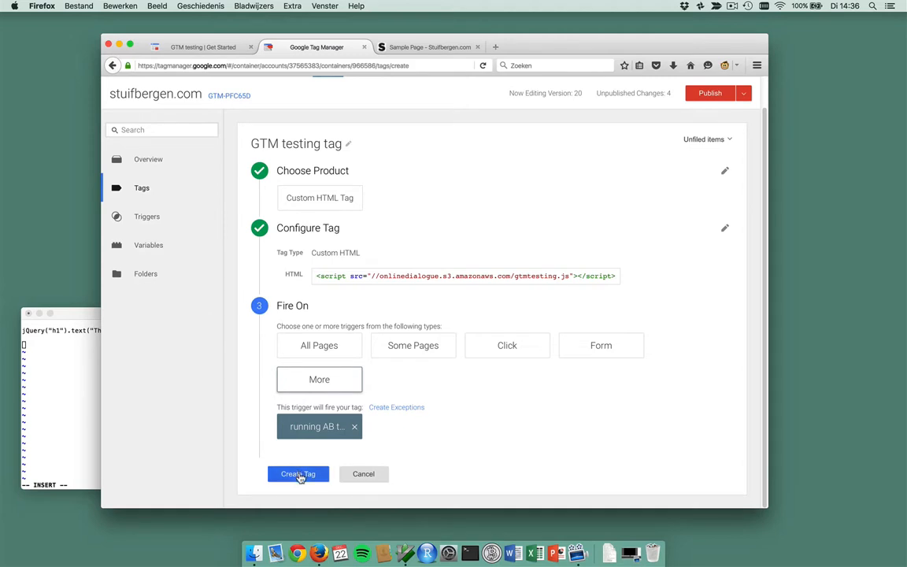
left_click(297, 473)
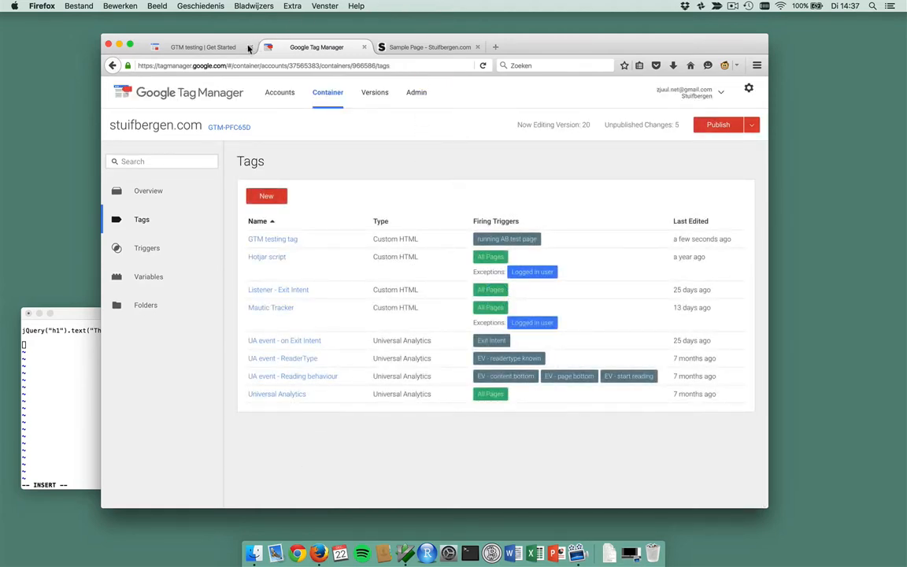
Start a new AB test with Test ID 'Sample page headline change' and name 'change the H1'.
left_click(204, 47)
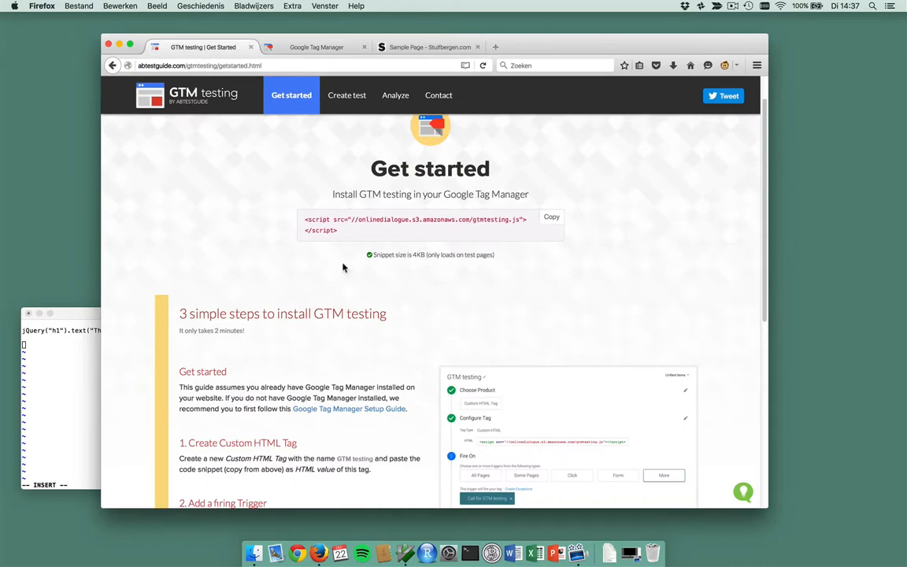
scroll("down", 3)
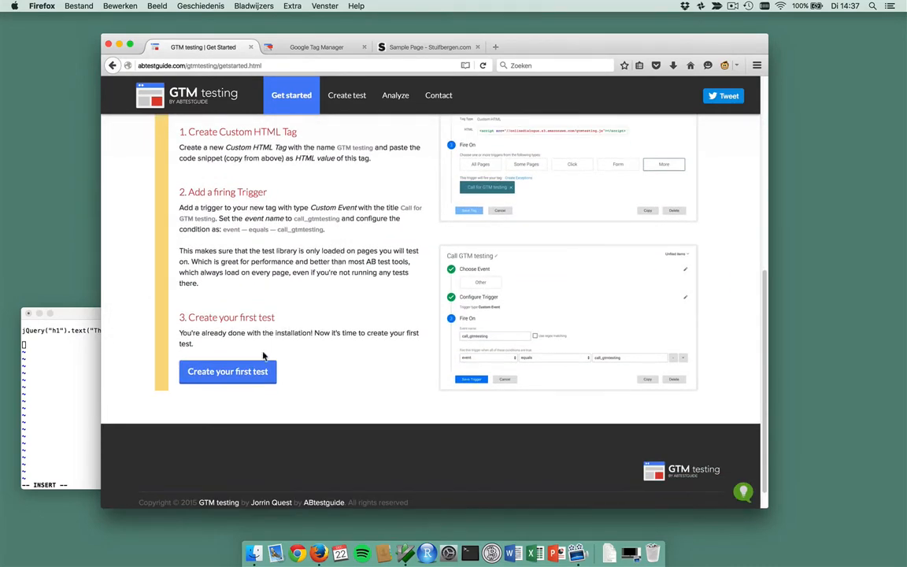
left_click(227, 372)
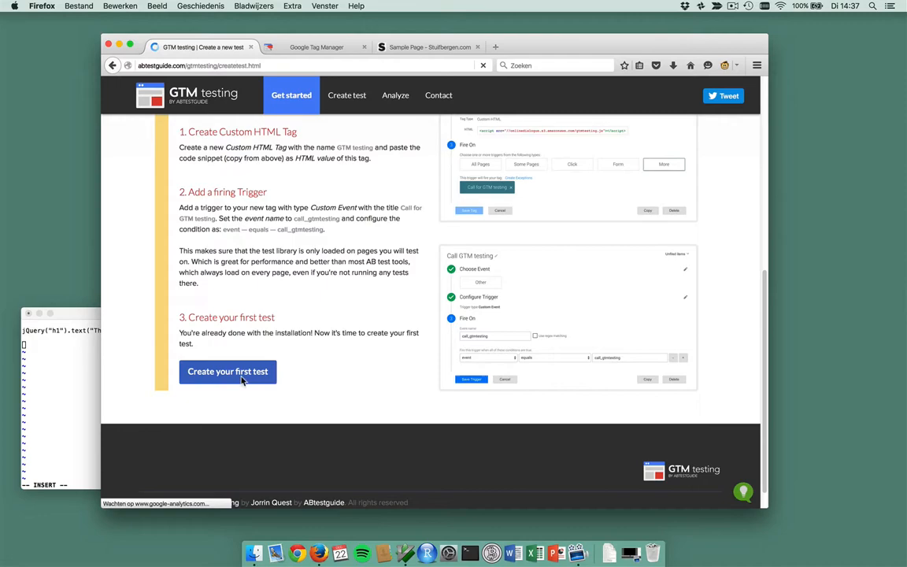
left_click(227, 371)
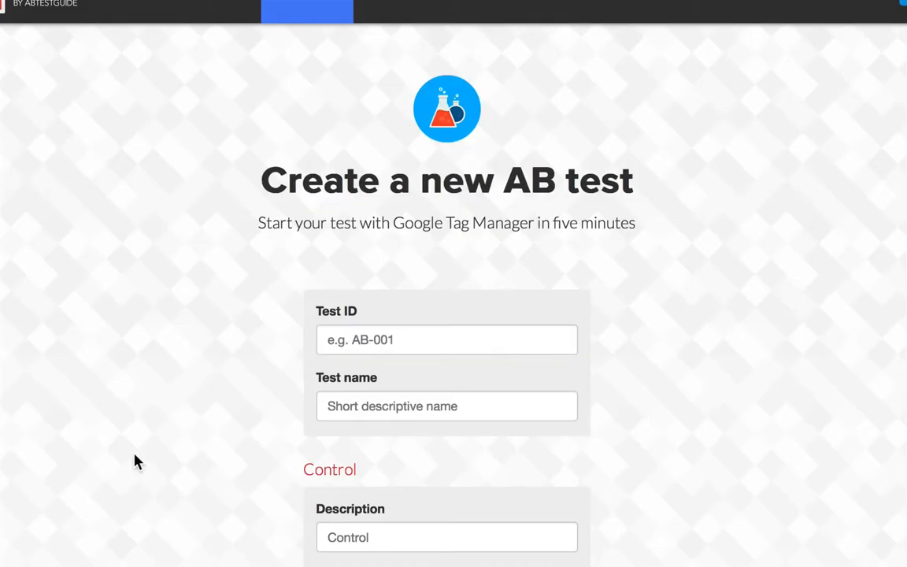
mouse_move(173, 402)
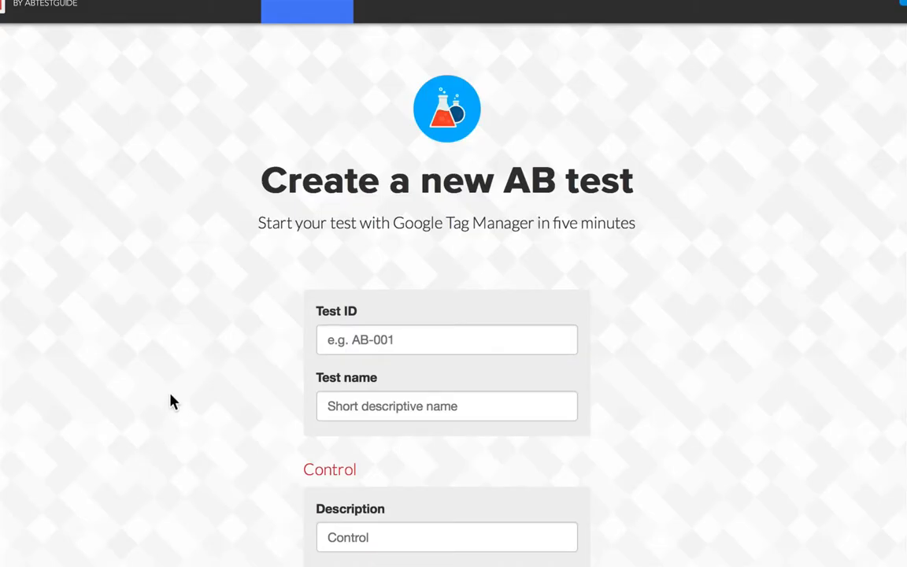
mouse_move(176, 387)
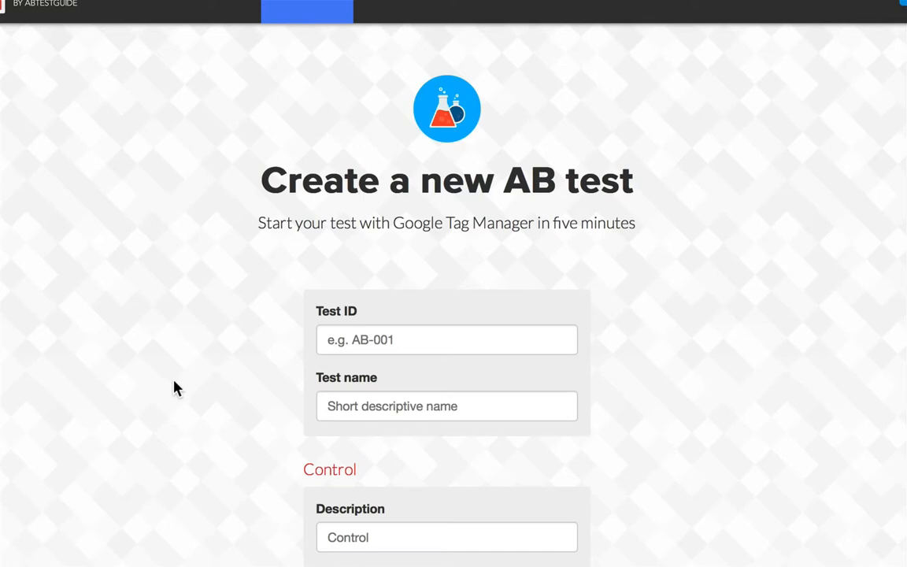
left_click(447, 340)
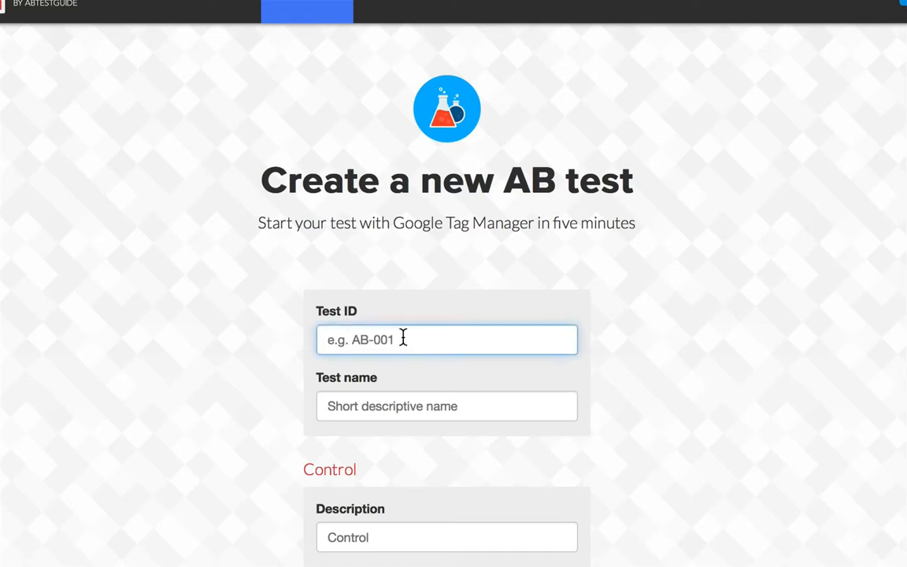
type("Samplk")
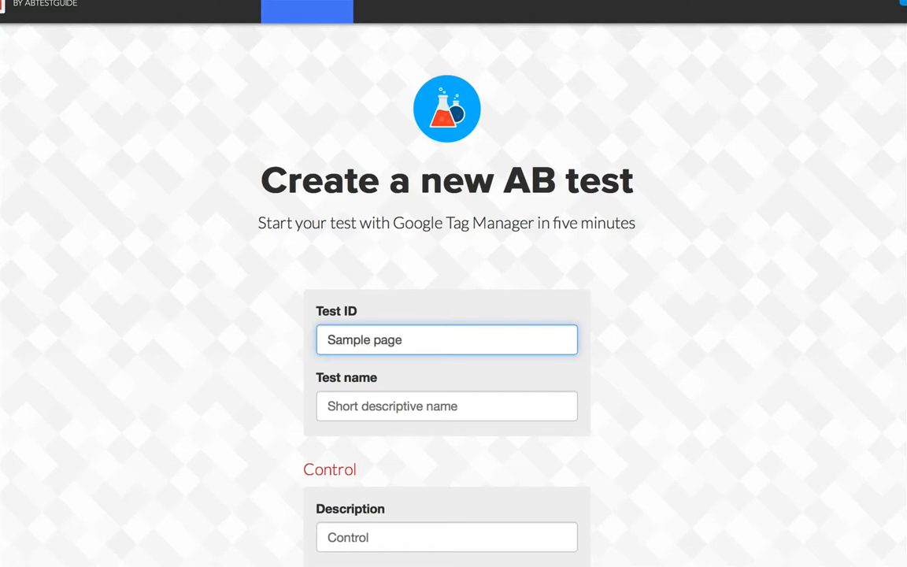
type("headline change")
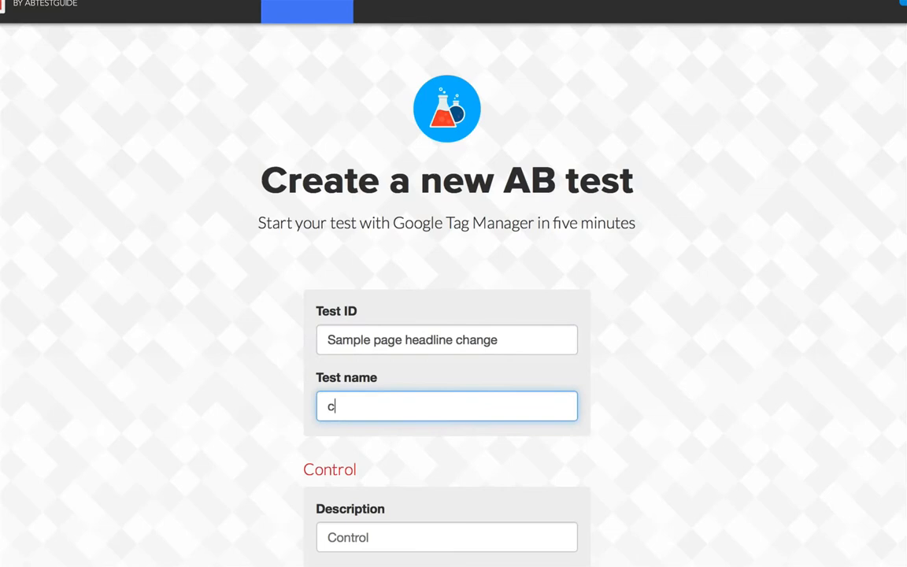
type("hange the H1")
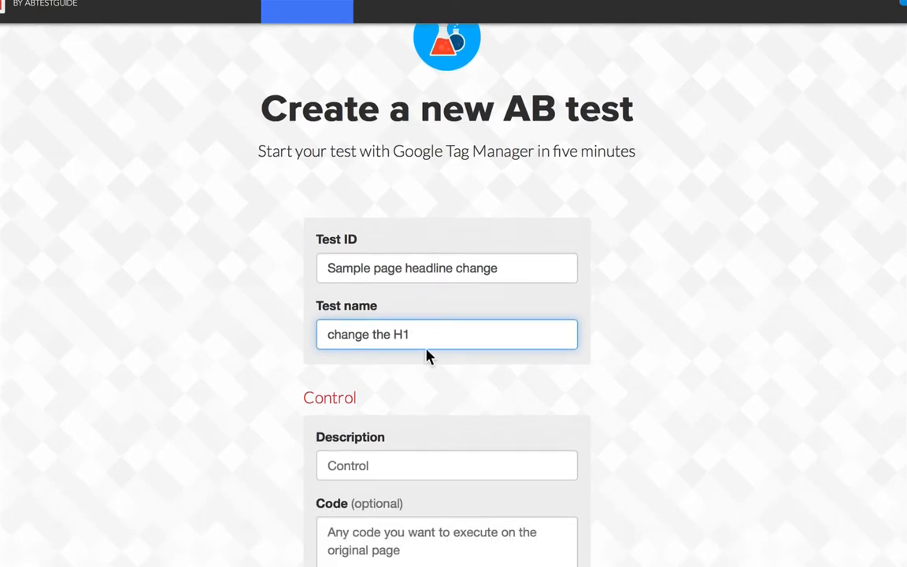
Run jQuery("h1").text("This is the new headline for variation A") in the Sample Page console.
left_click(432, 47)
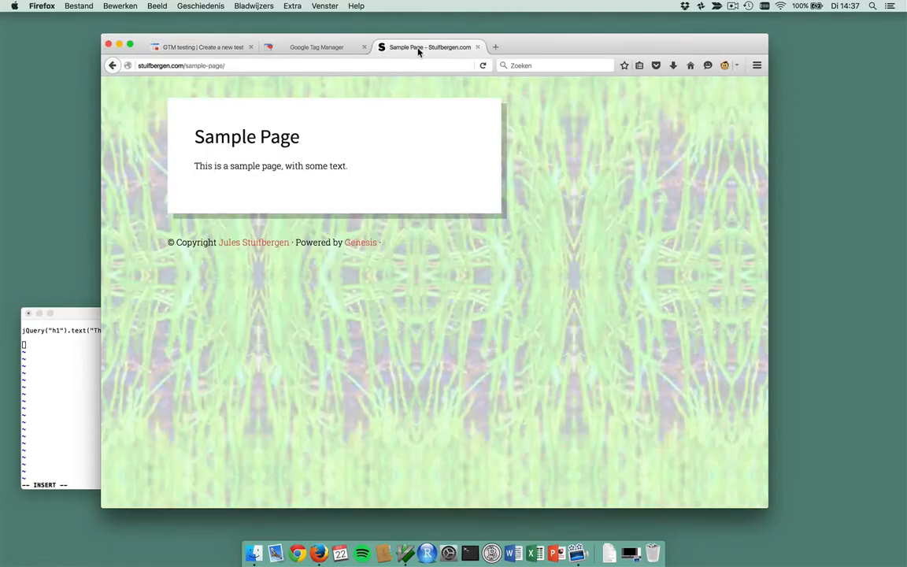
mouse_move(419, 47)
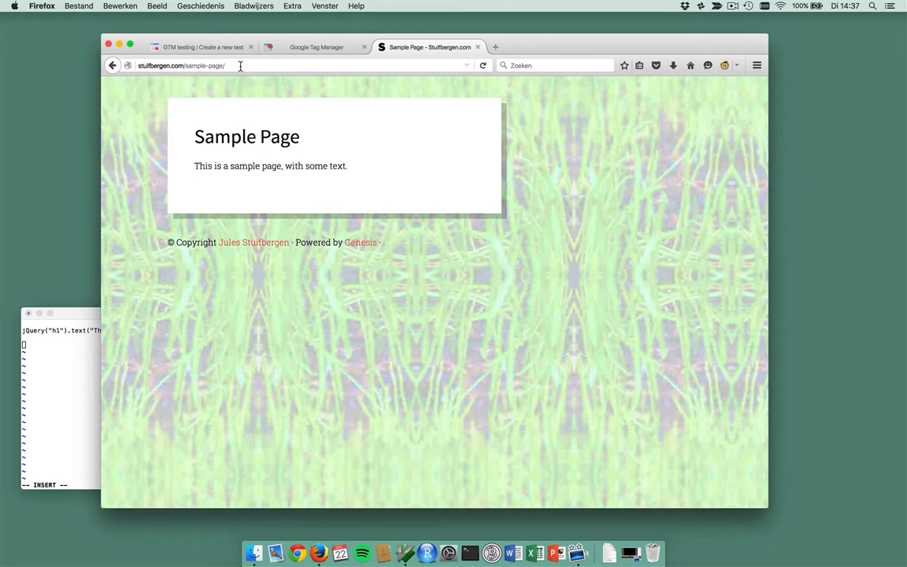
mouse_move(228, 305)
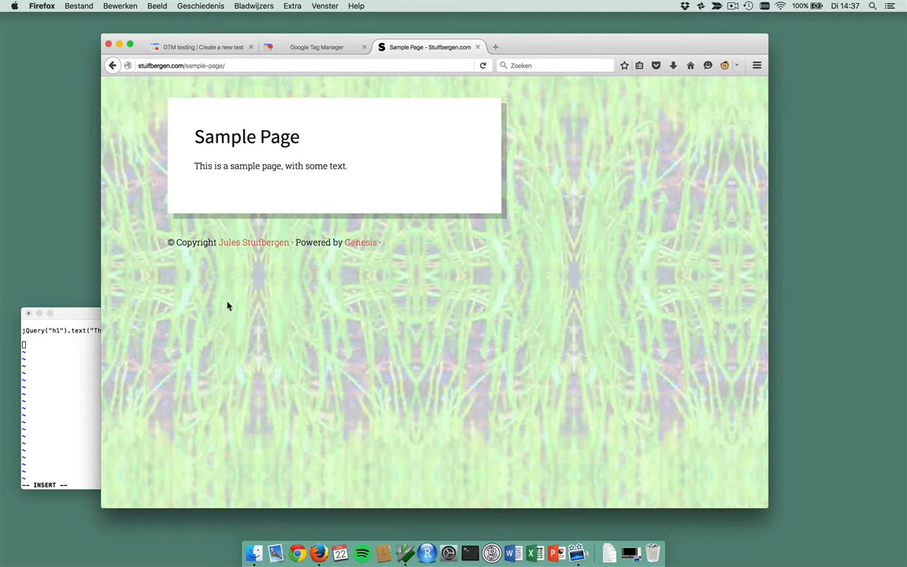
right_click(228, 306)
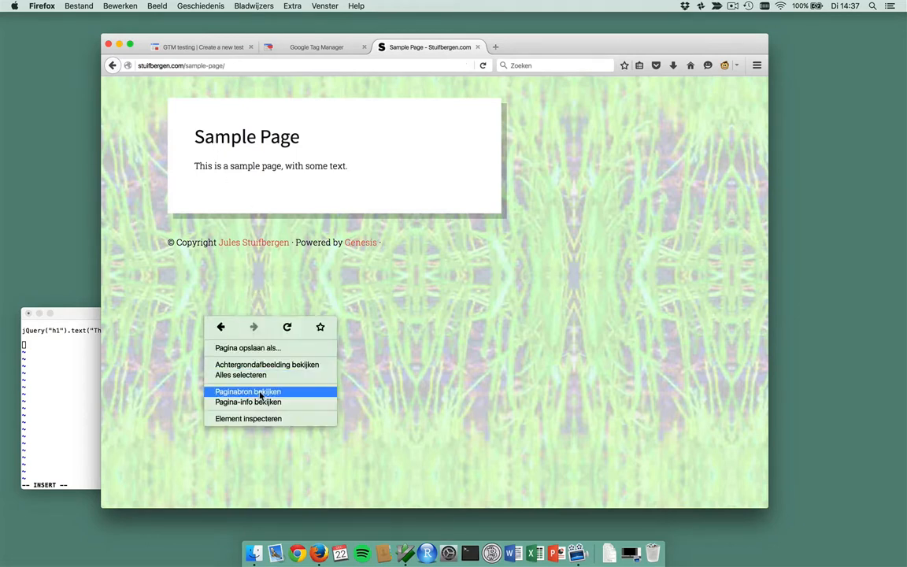
left_click(249, 419)
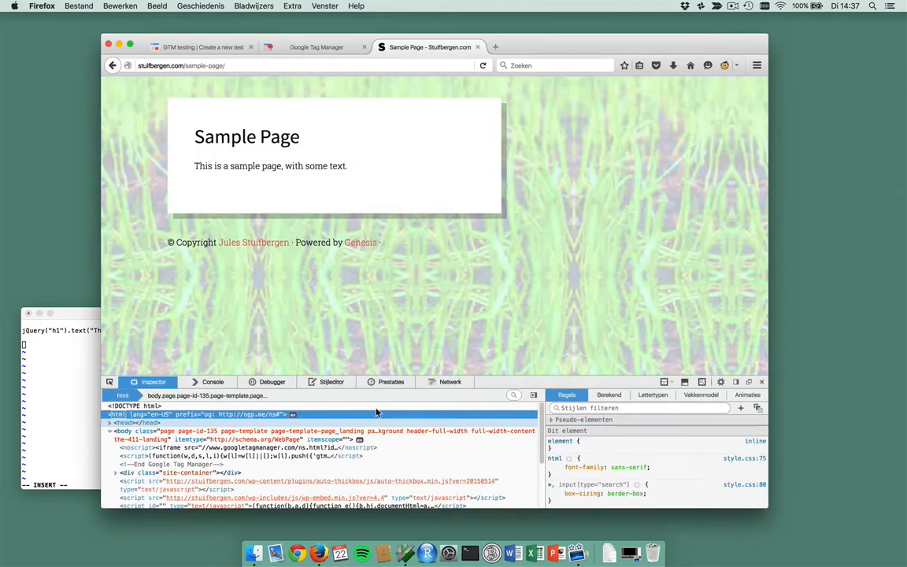
left_click(213, 382)
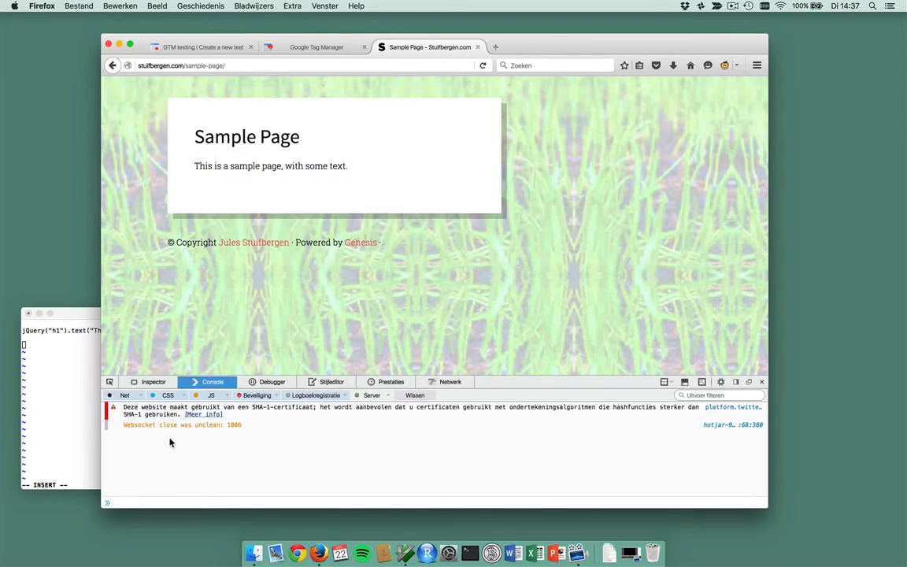
left_click(416, 394)
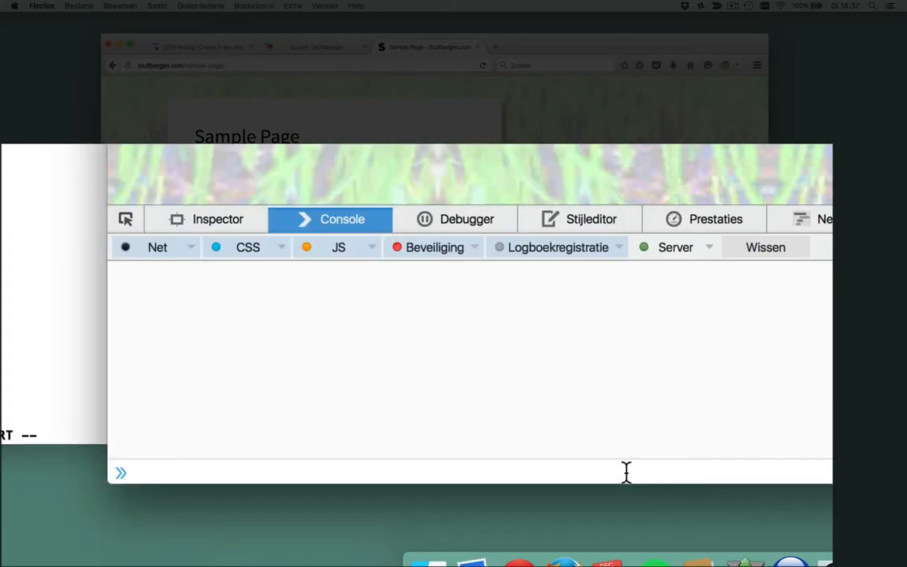
type("jQuery(\"h1\").text(\"This is the new headline for variation A\");")
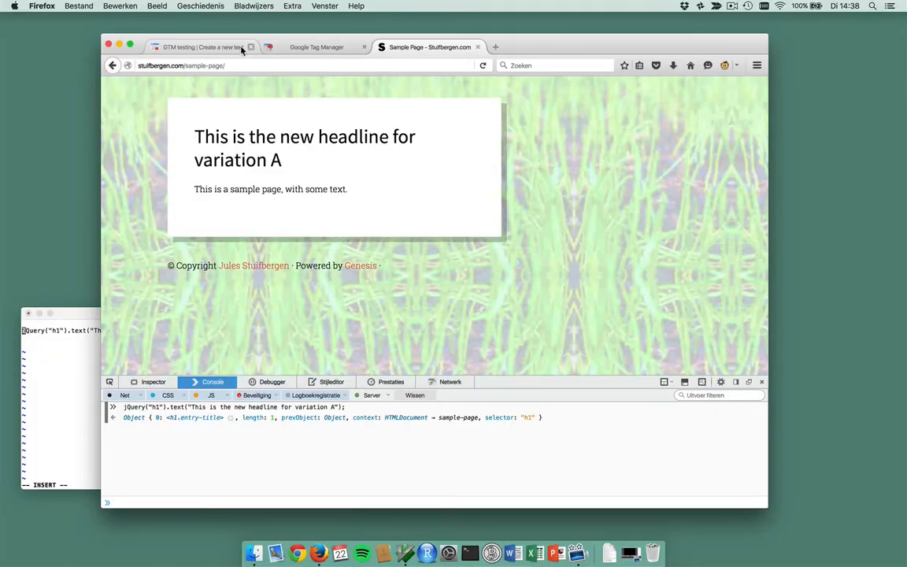
Describe the first variation as New Headline A with the jQuery variation A headline code.
left_click(202, 47)
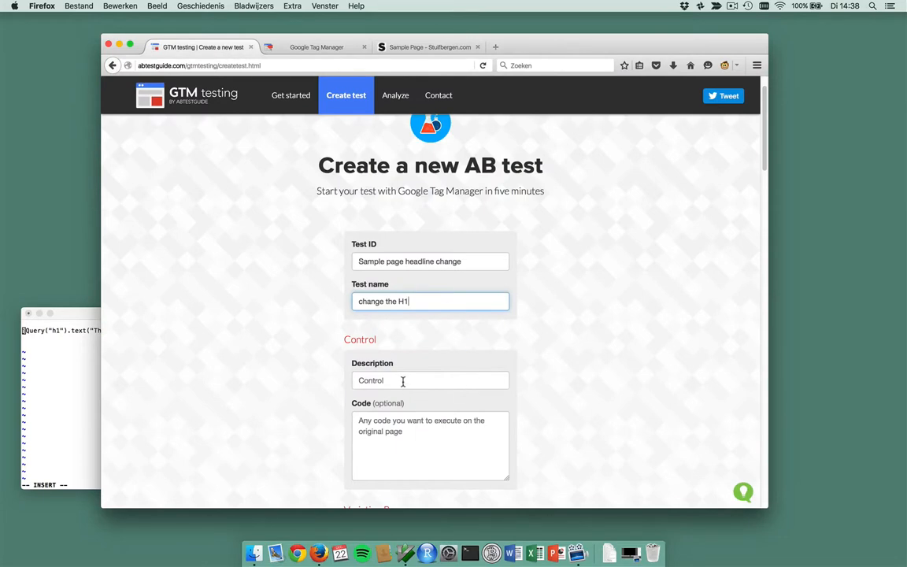
type("New")
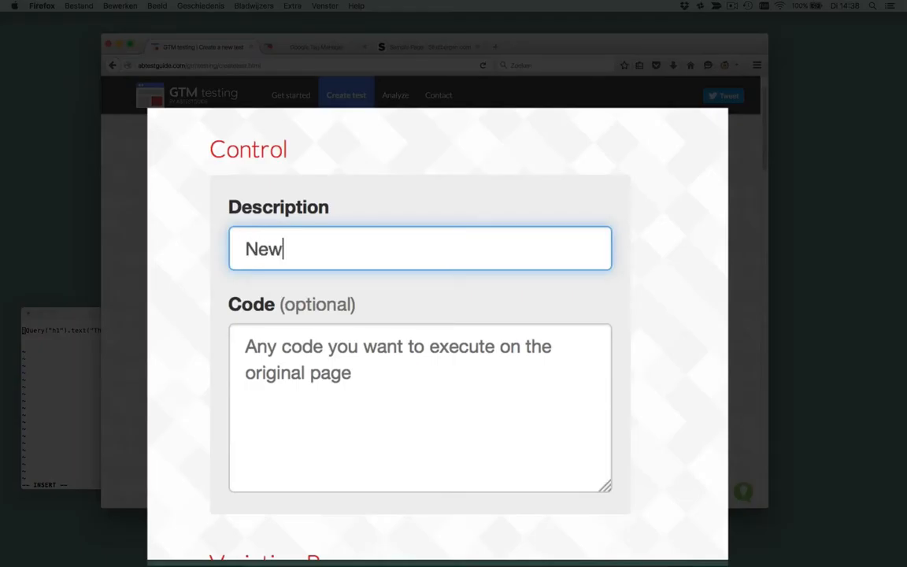
type("Headline")
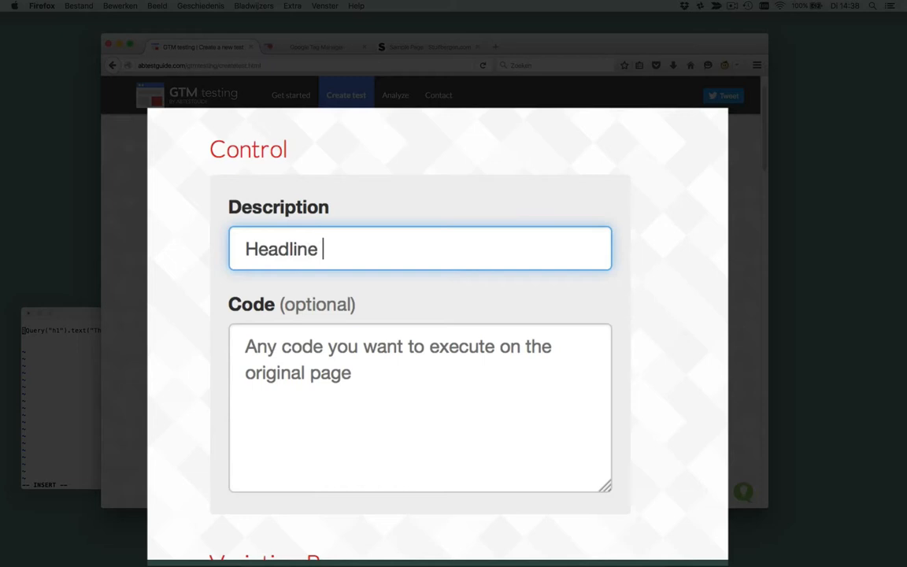
type("A")
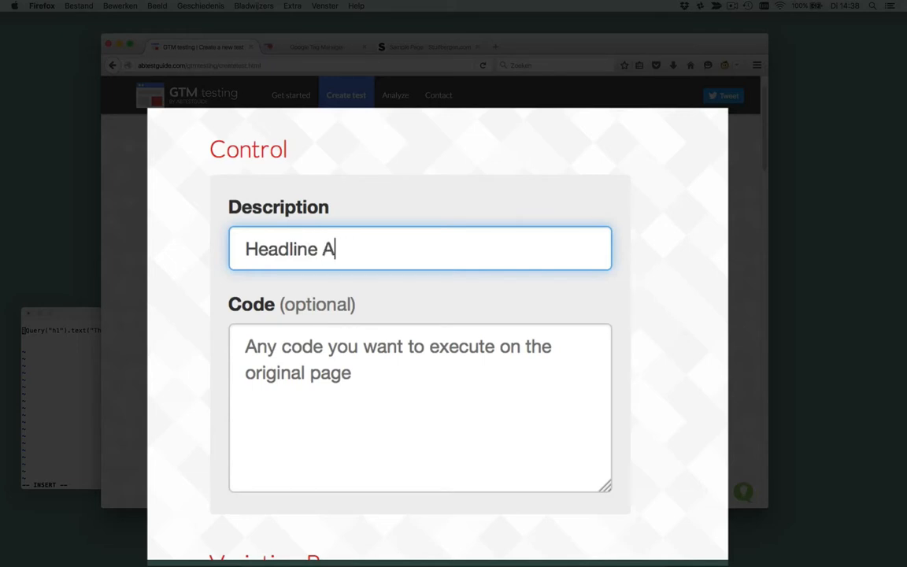
type("jQuery(\"h1\").text(\"This is the new headline for variation A\");")
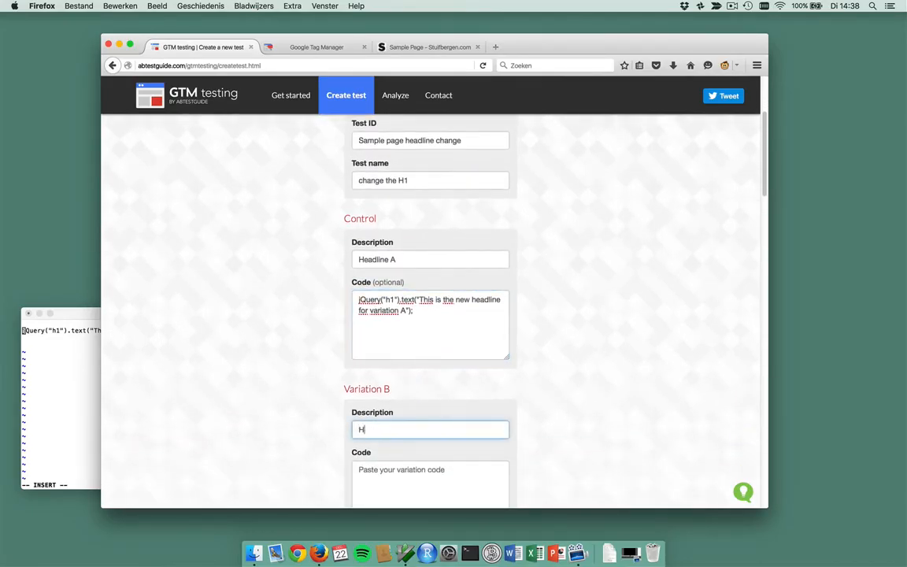
Define Variation B and Variation C headlines with their jQuery code, reaching the Property ID field.
type("eadline B")
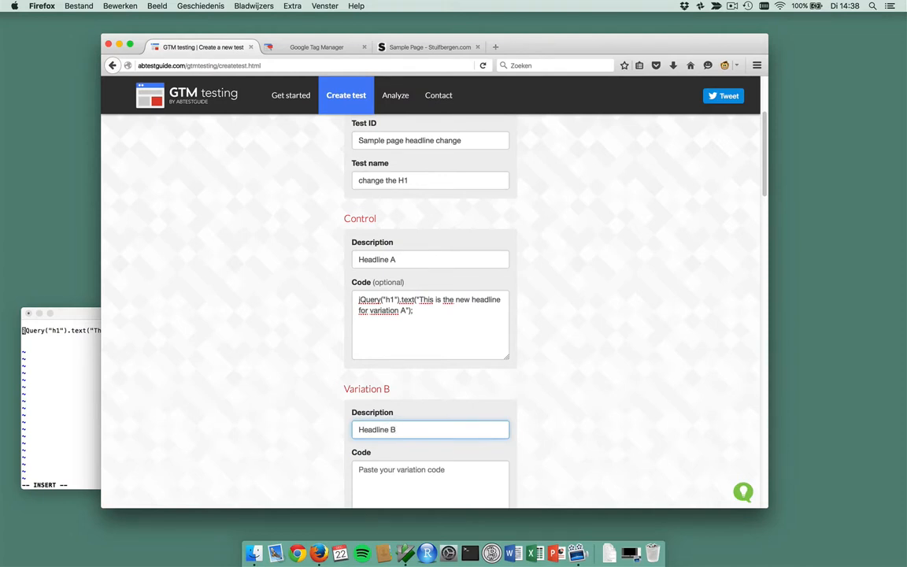
scroll("down", 3)
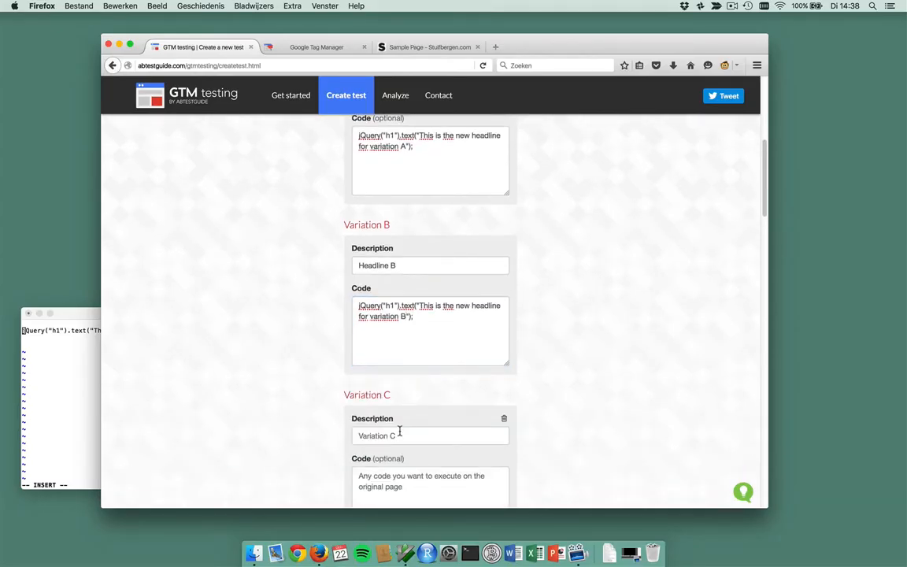
type("Headline C")
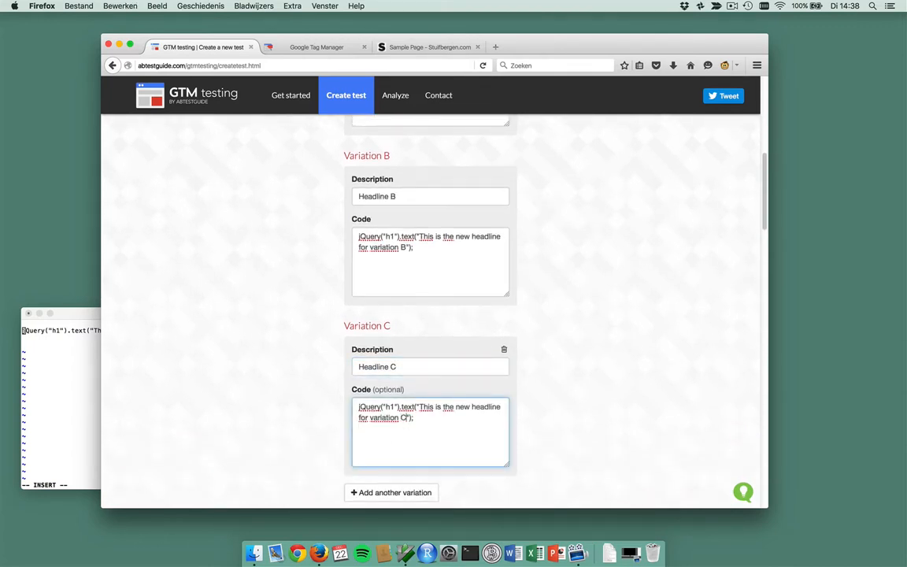
scroll("down", 3)
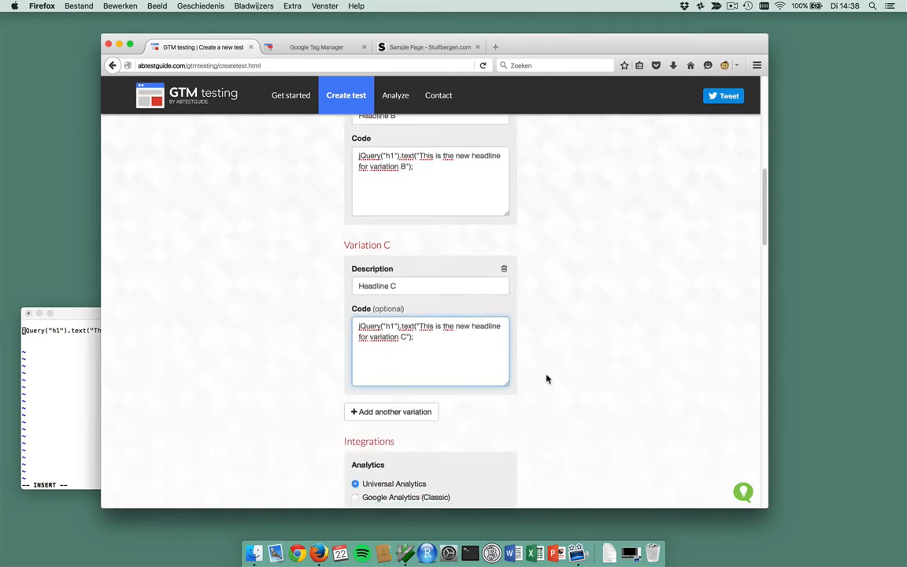
scroll("down", 3)
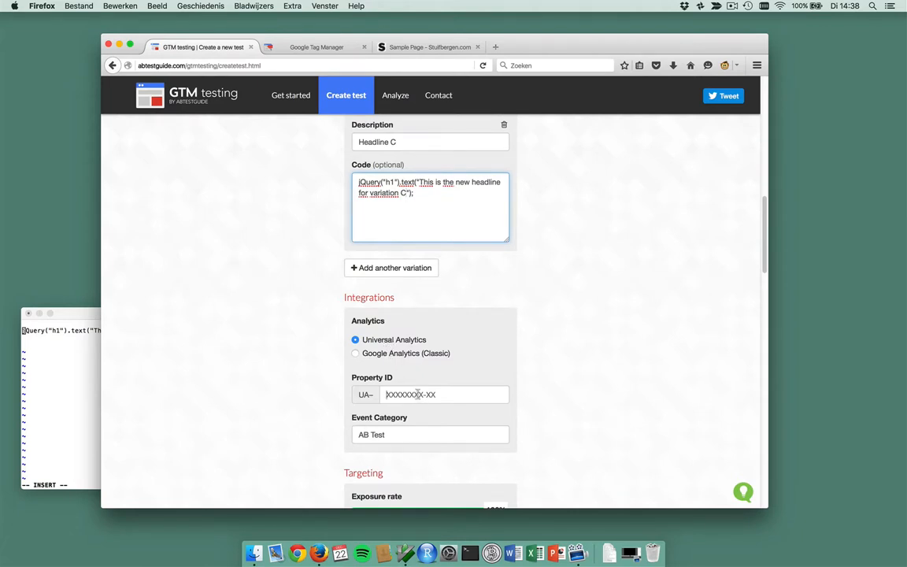
left_click(444, 394)
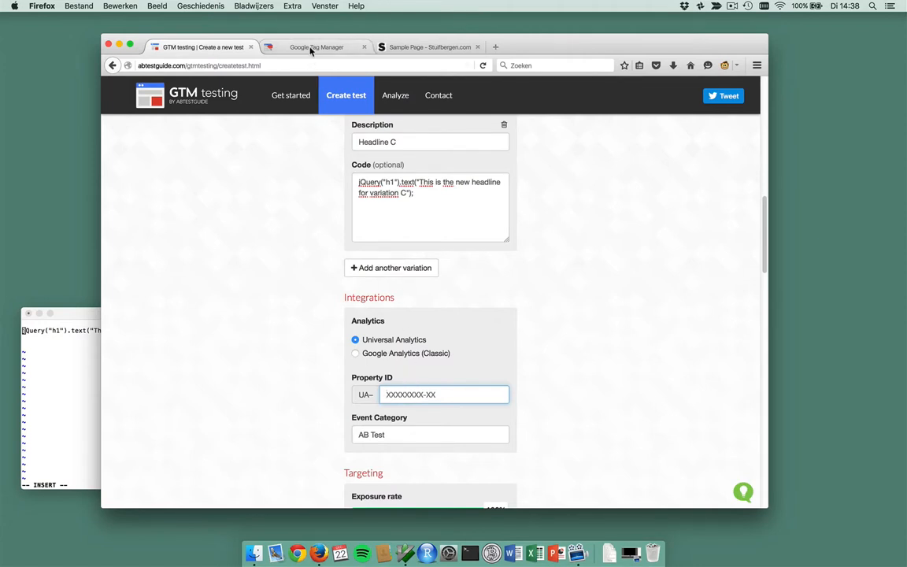
Open the user-defined UA-ID constant variable showing value UA-58780303-1.
left_click(317, 47)
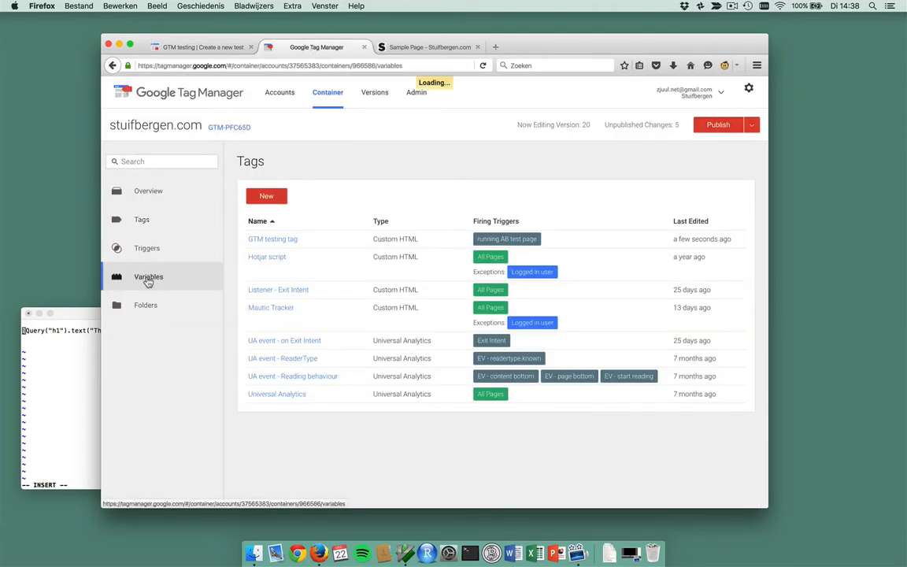
left_click(148, 277)
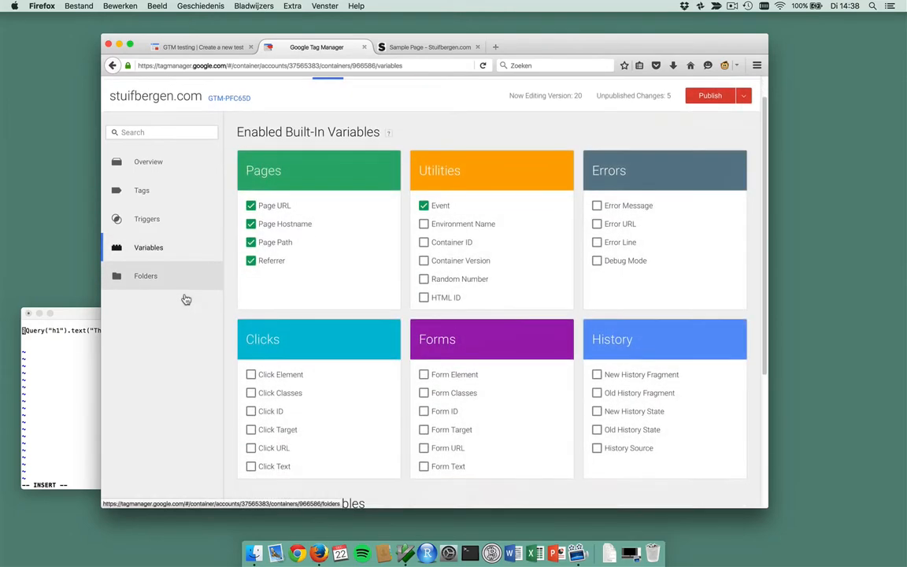
scroll("down", 3)
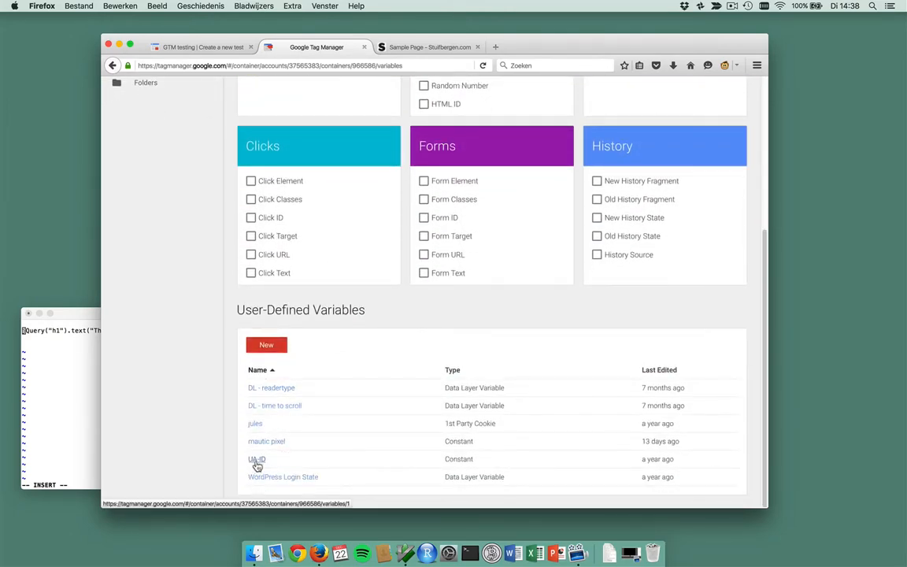
left_click(257, 460)
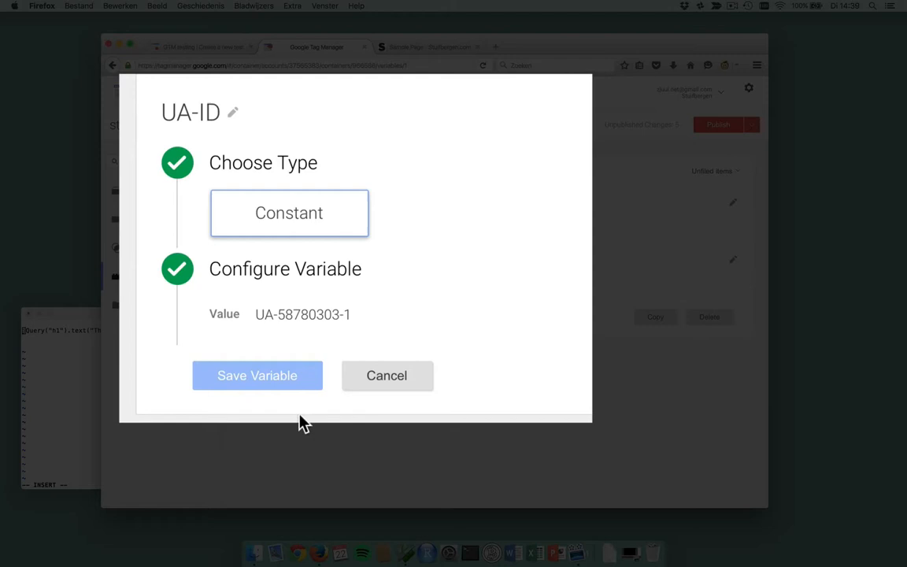
mouse_move(351, 333)
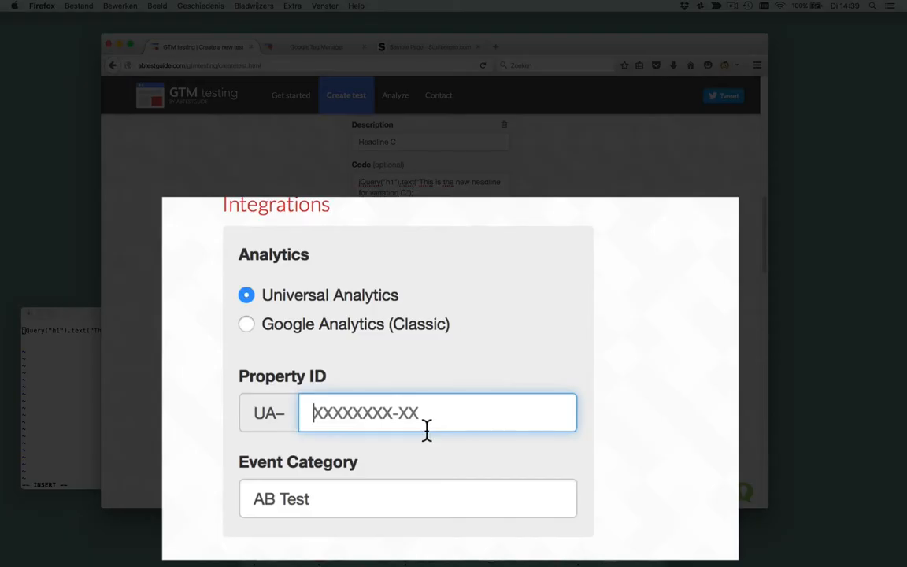
Set Property ID to {{UA-ID}} and change cookie expiration from 60 to 15.
type("{{UA-ID")
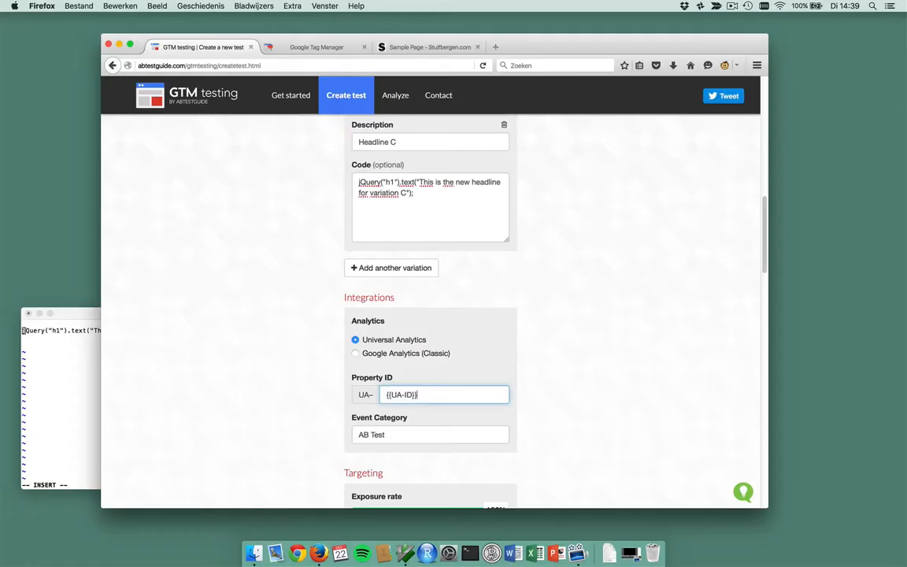
scroll("down", 3)
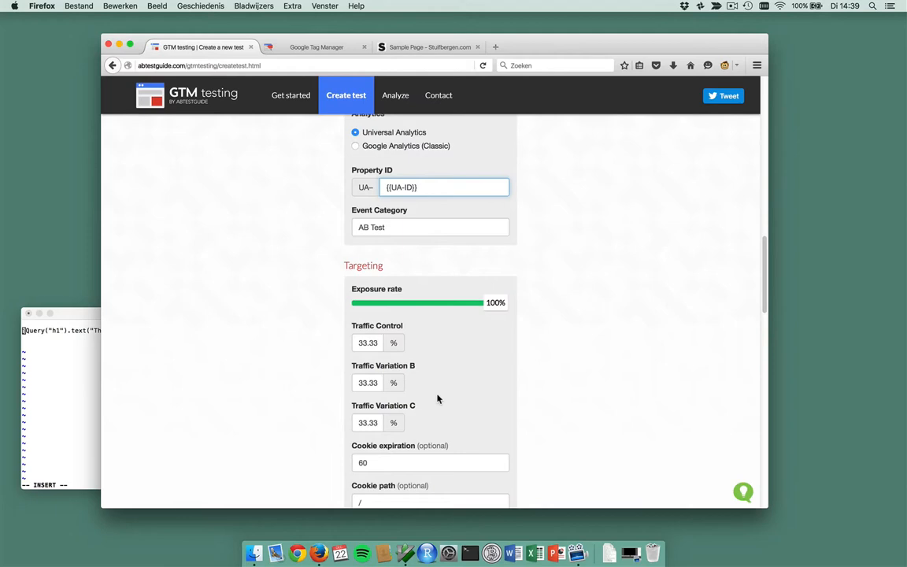
scroll("down", 3)
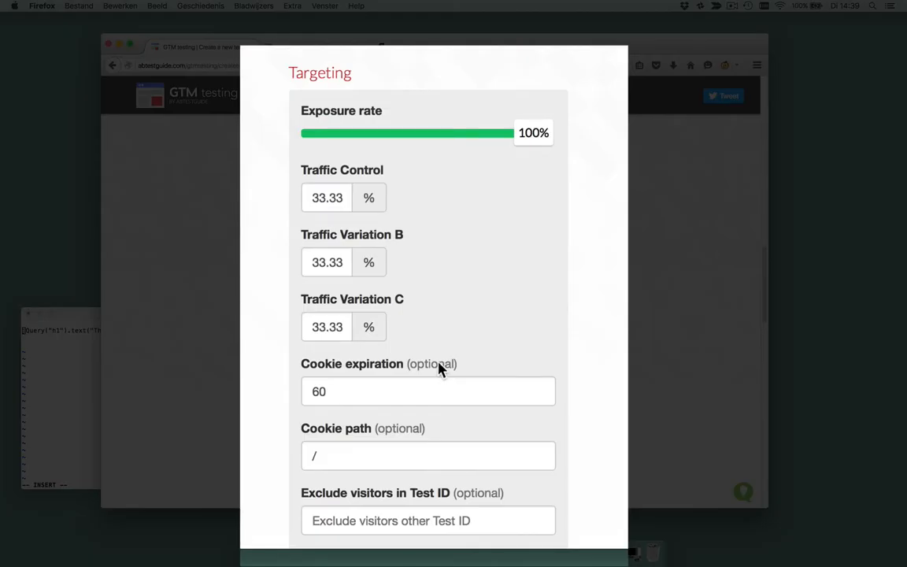
scroll("down", 3)
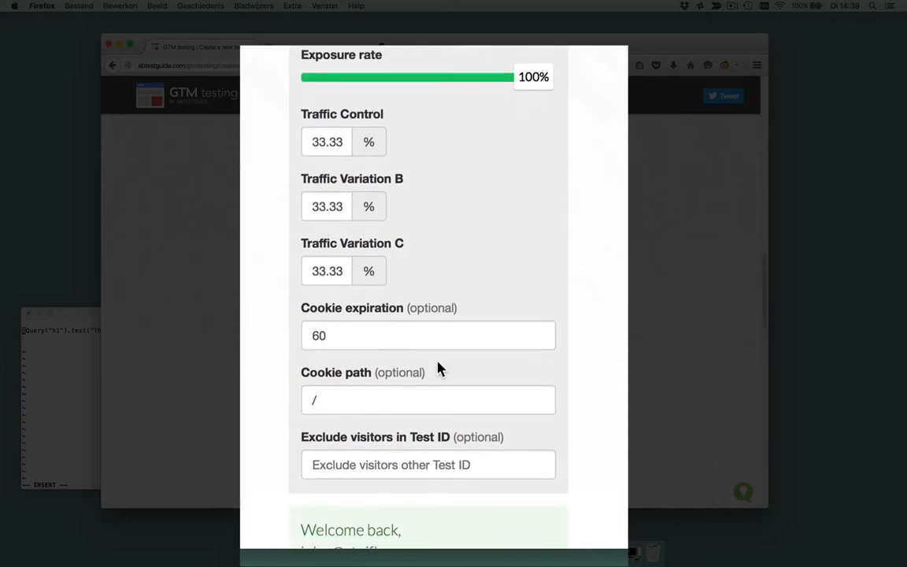
scroll("down", 3)
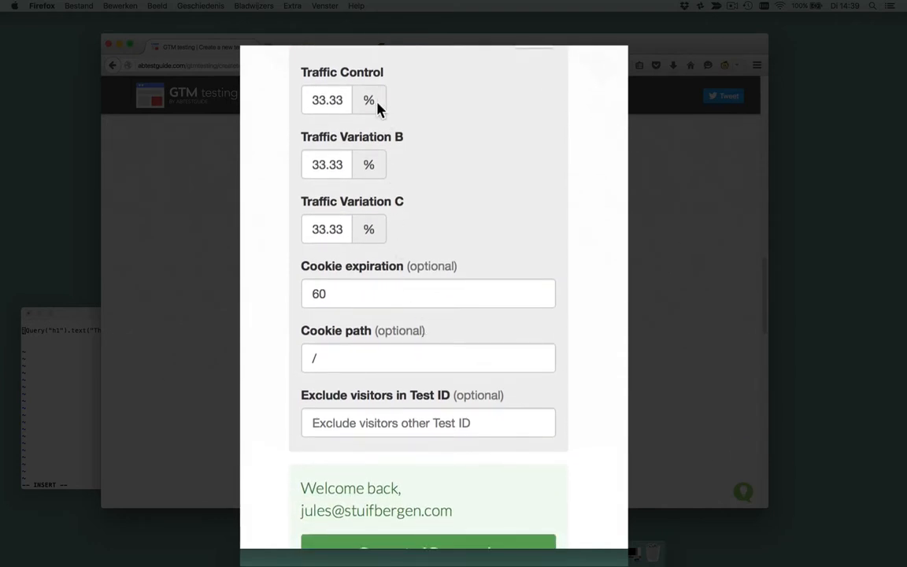
mouse_move(350, 283)
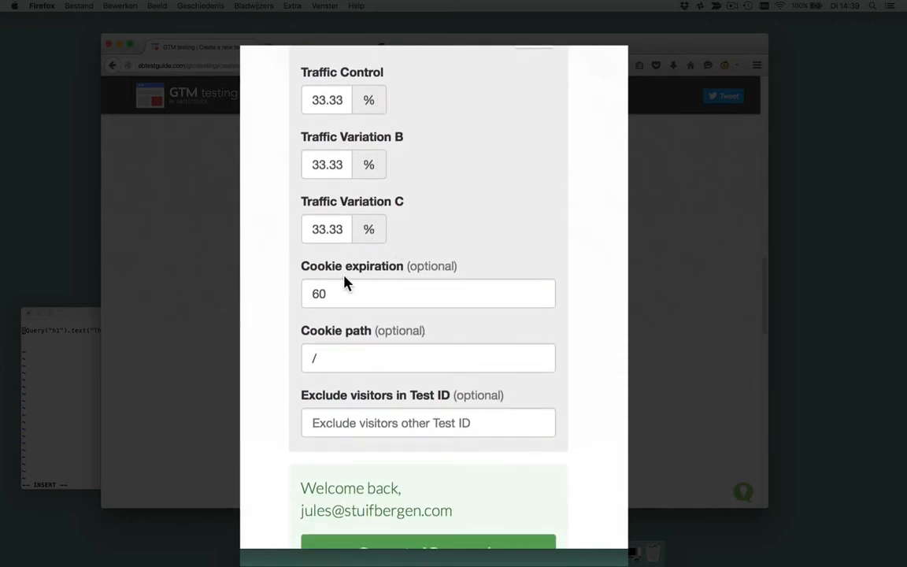
left_click(428, 293)
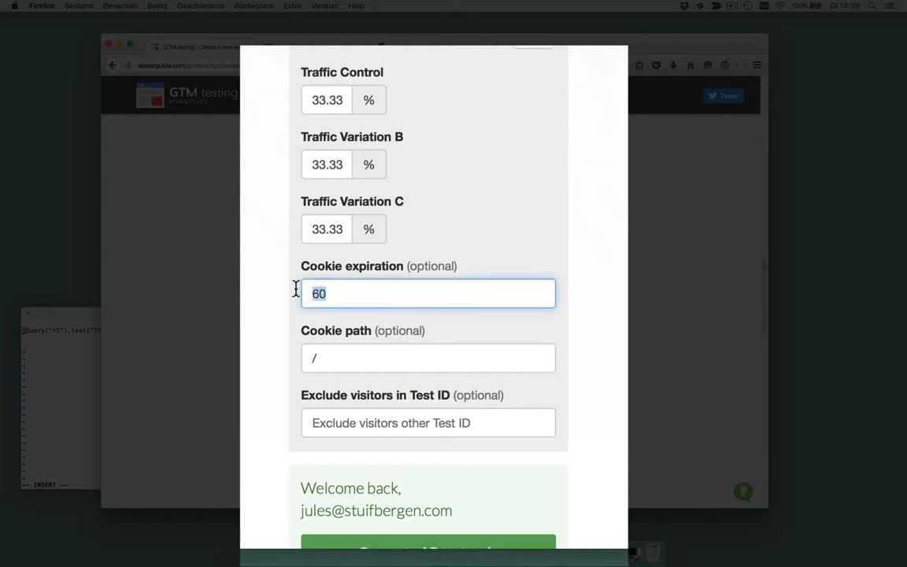
type("15")
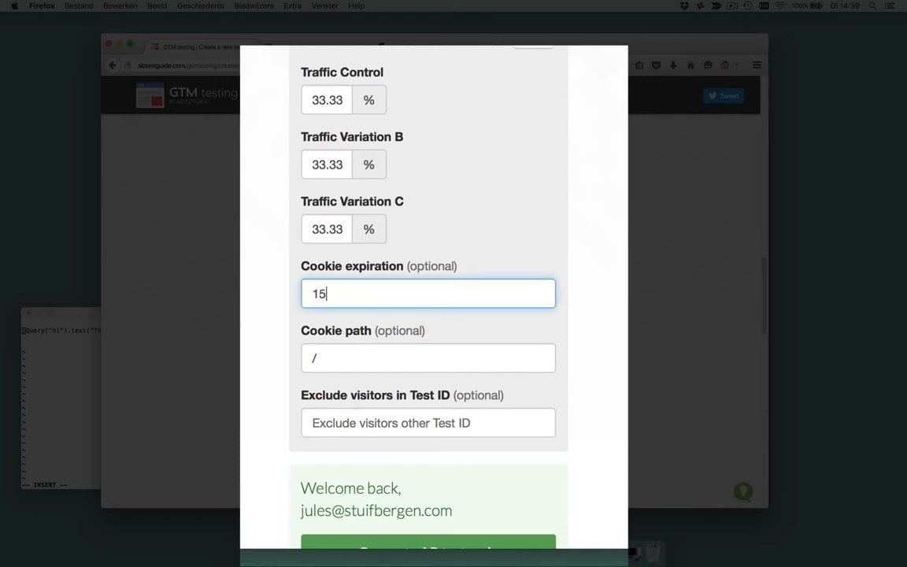
scroll("down", 3)
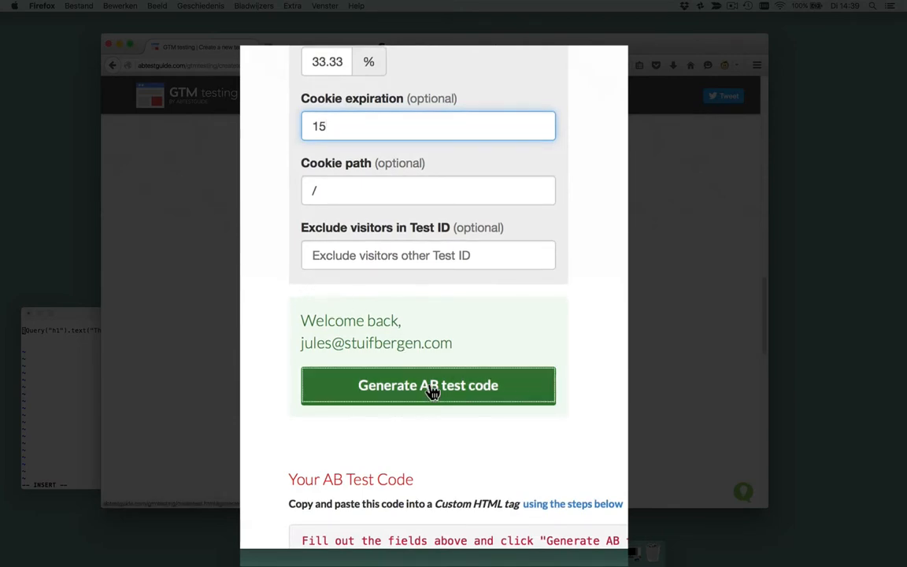
Generate the AB test code, copy it and return to Google Tag Manager.
left_click(429, 384)
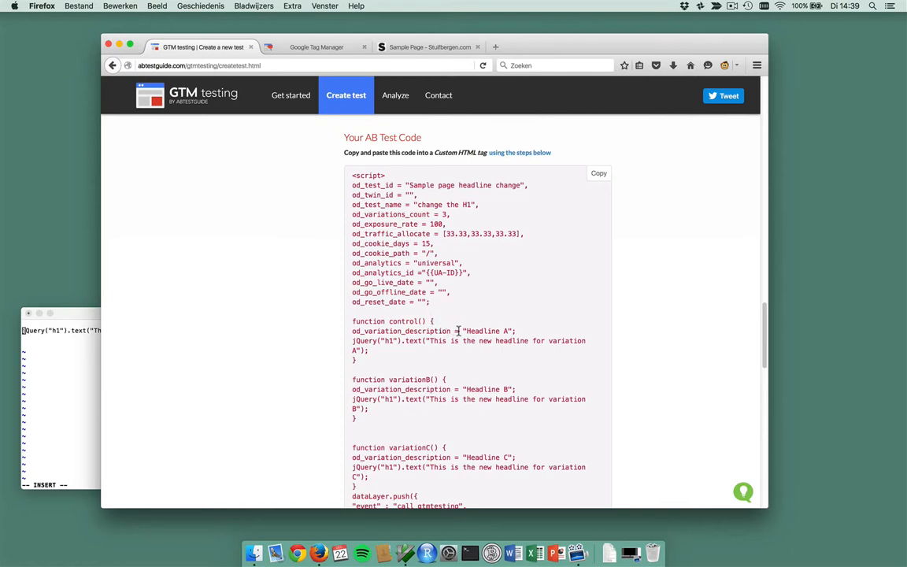
mouse_move(482, 391)
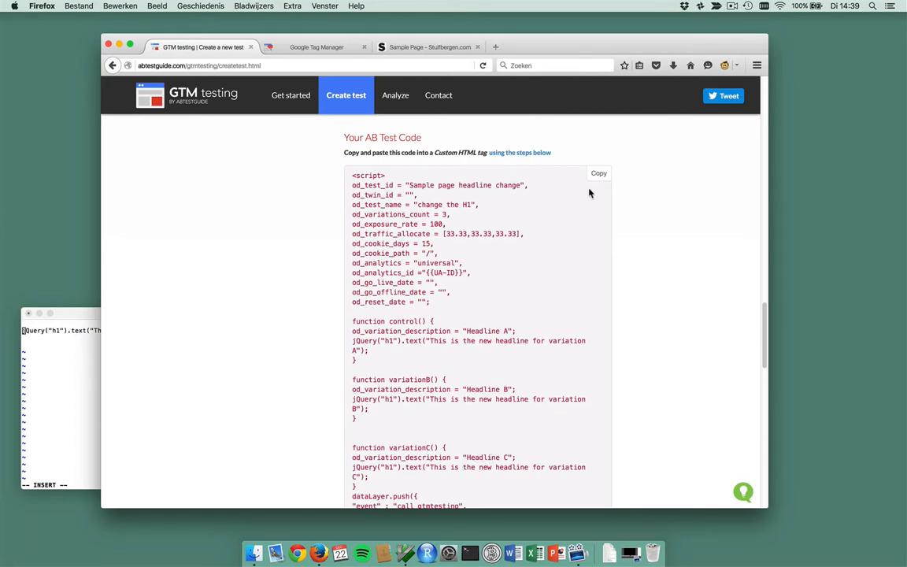
left_click(598, 173)
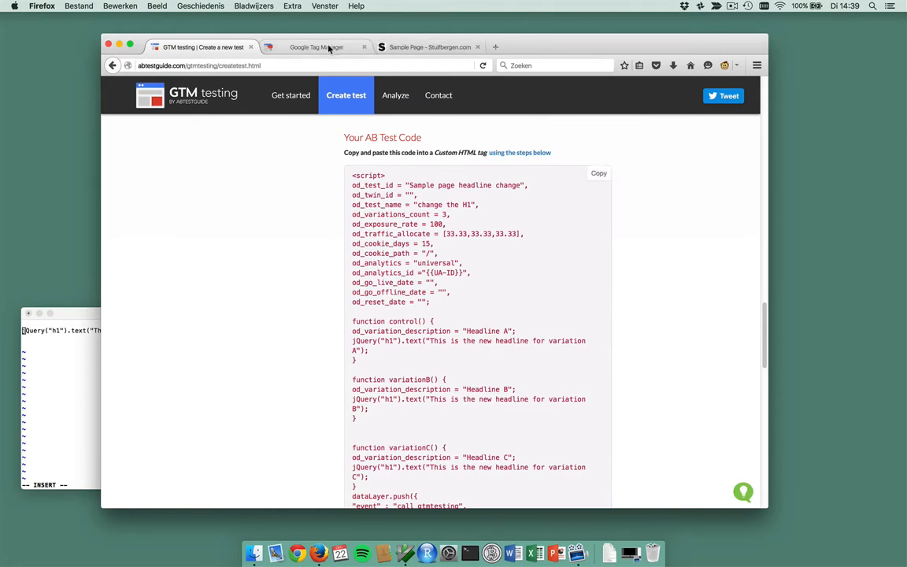
left_click(317, 47)
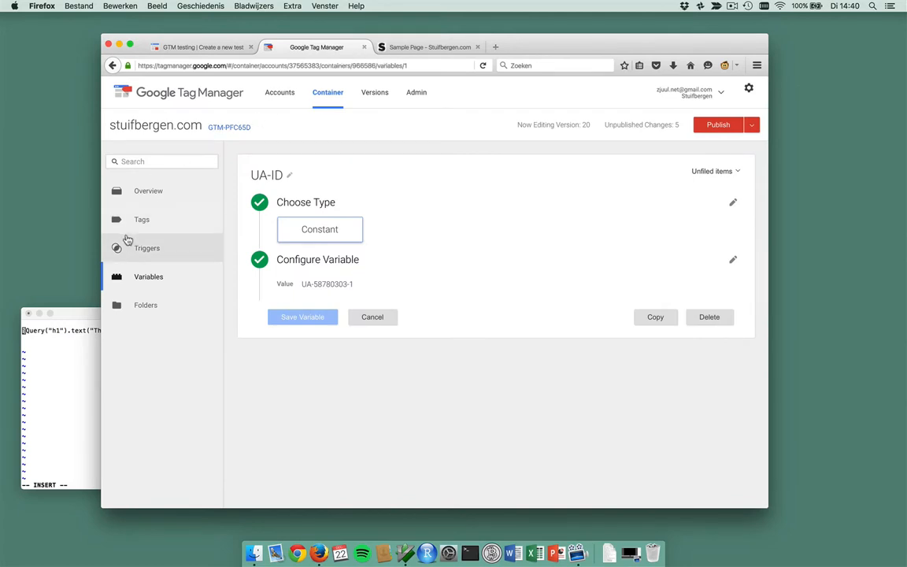
Create a Custom HTML tag 'Headline test on sample page' containing the AB test script.
left_click(141, 218)
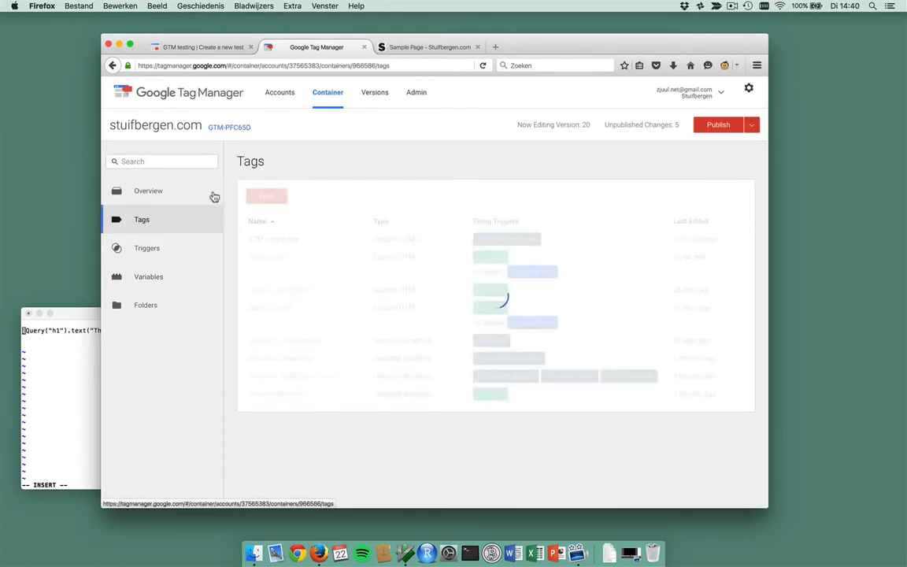
left_click(266, 195)
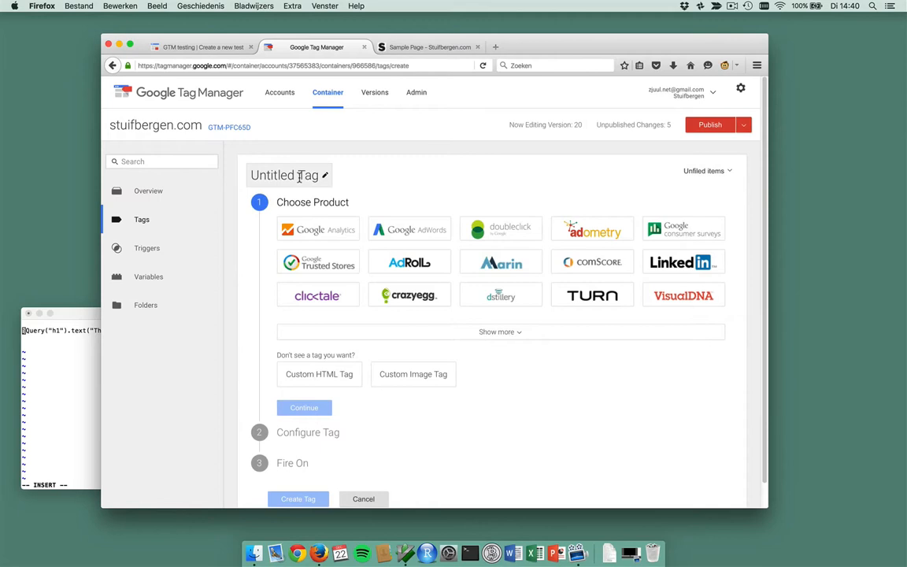
type("Headline test on sample page")
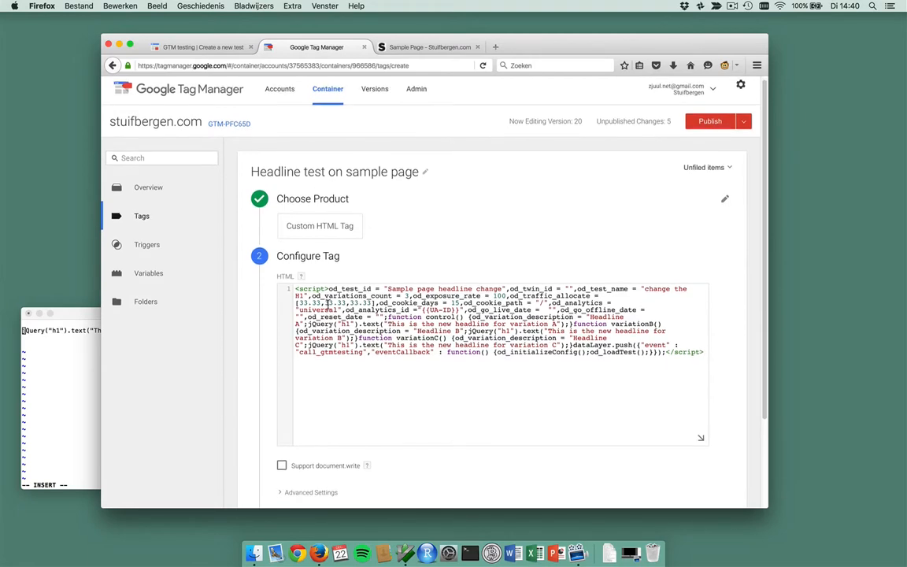
scroll("down", 3)
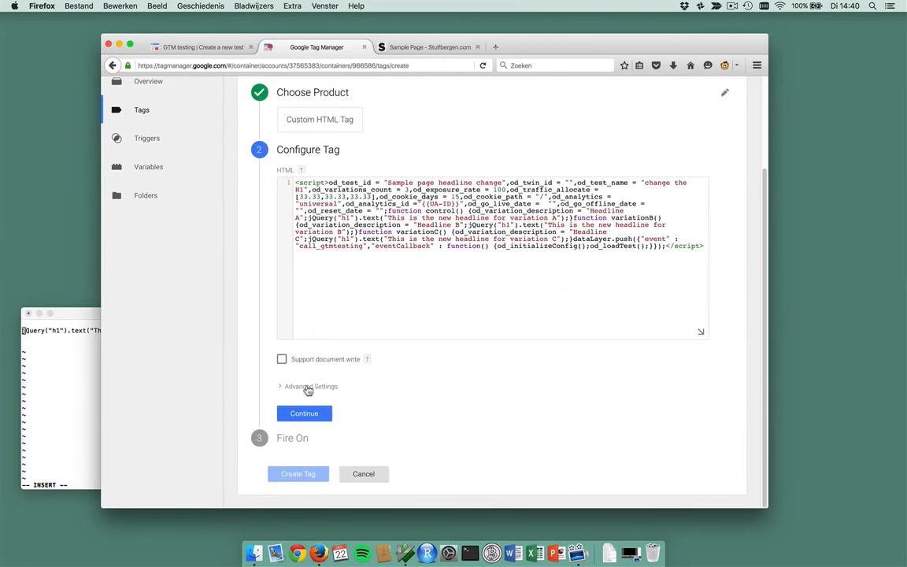
left_click(305, 413)
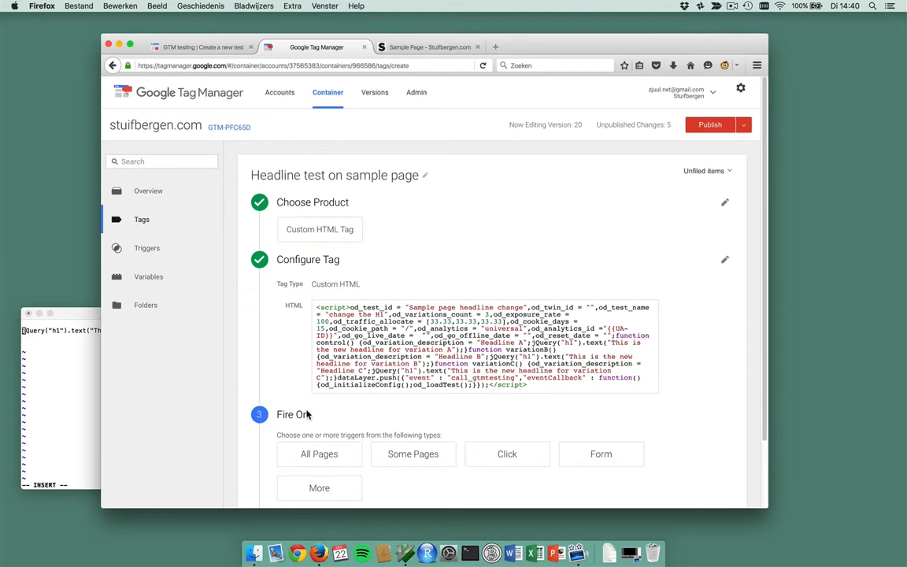
Begin adding a new firing trigger for the headline test tag.
scroll("down", 3)
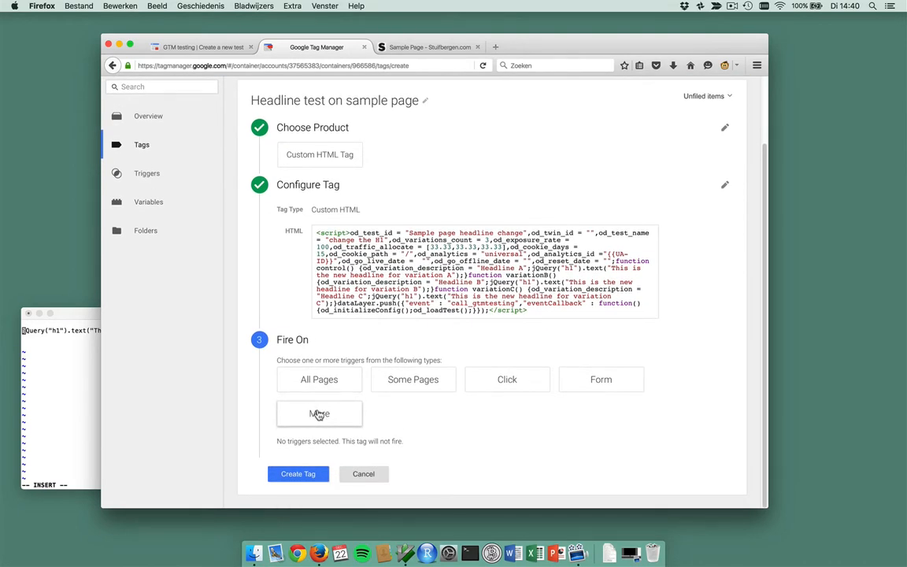
left_click(318, 413)
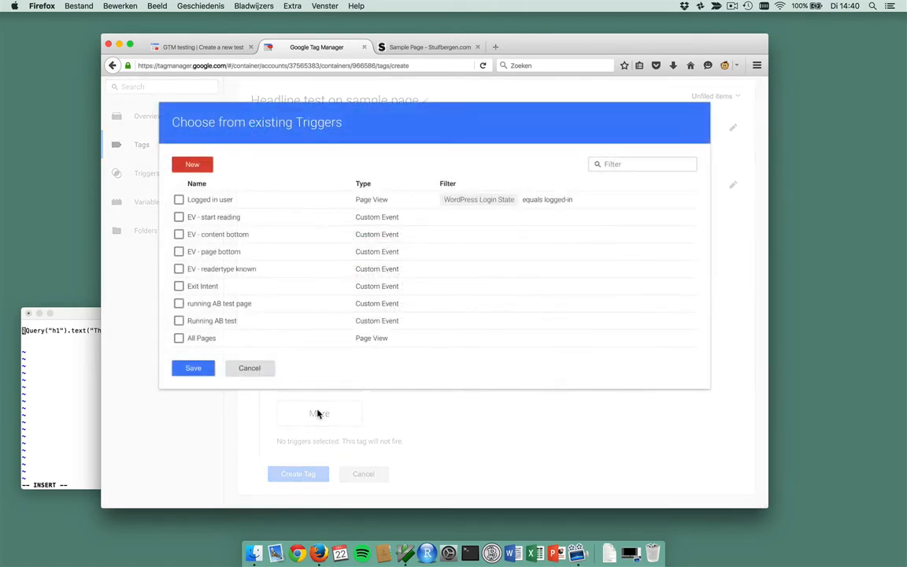
Name the trigger 'Sample Page' and make it a Page View trigger limited to some page views.
left_click(192, 165)
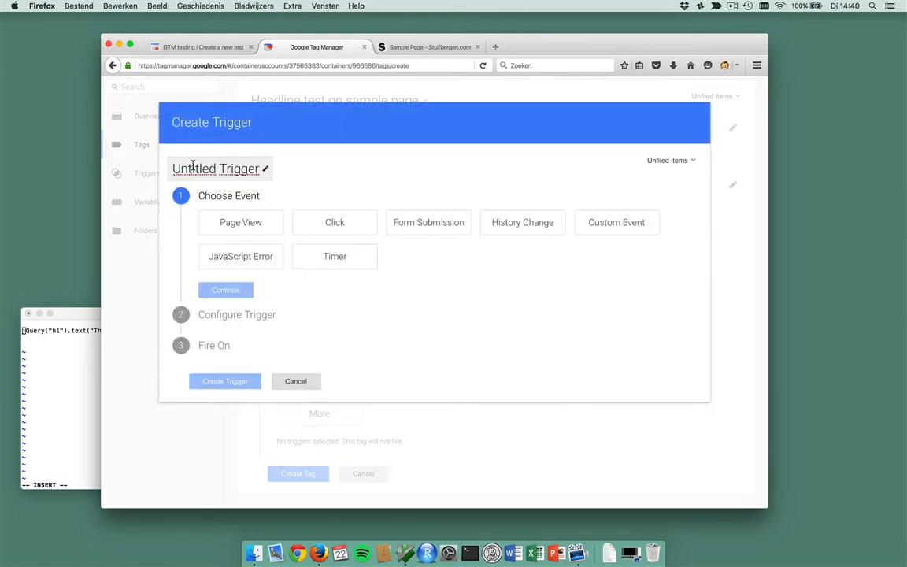
type("Sample Page")
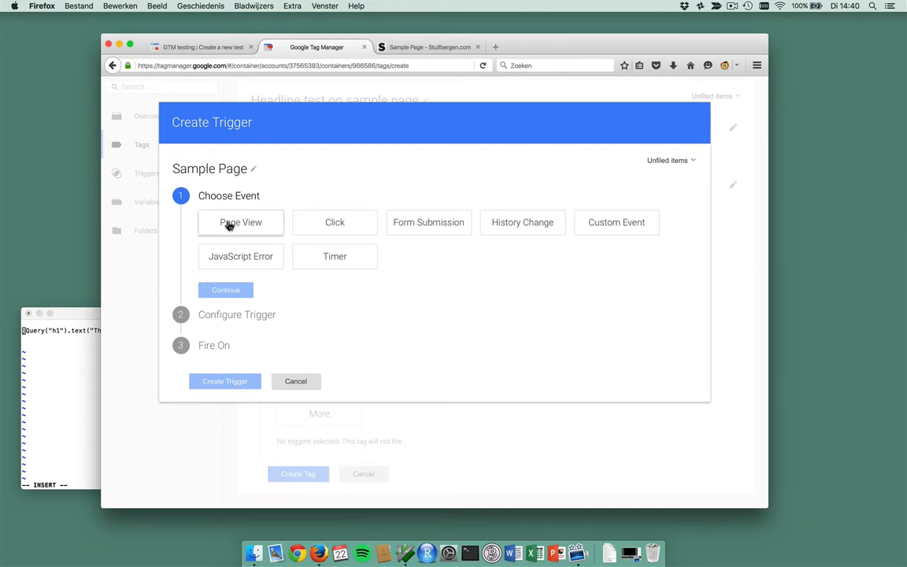
left_click(240, 222)
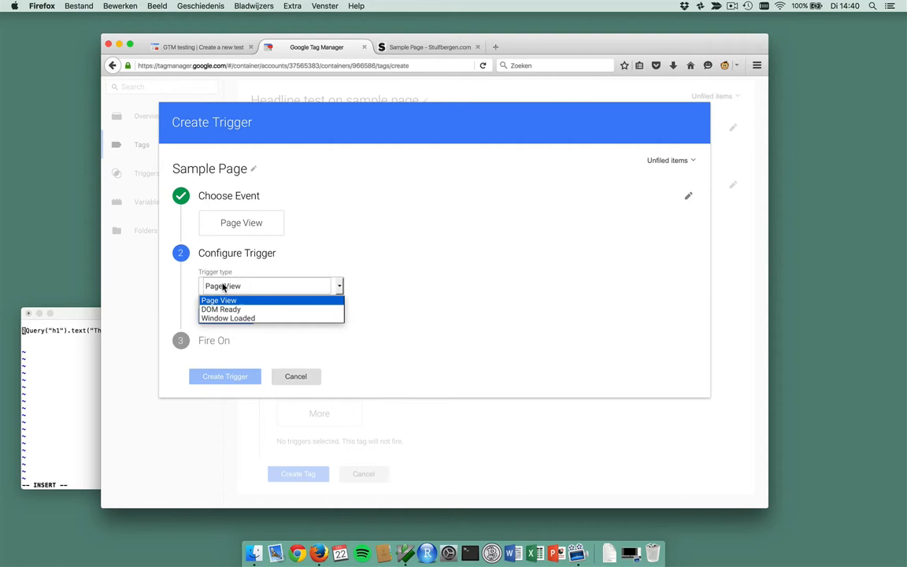
left_click(219, 299)
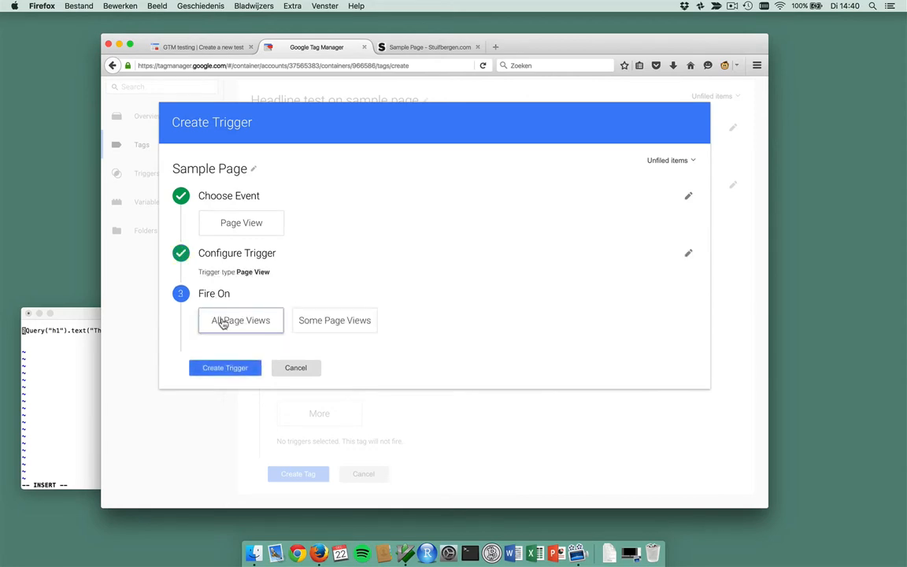
left_click(334, 320)
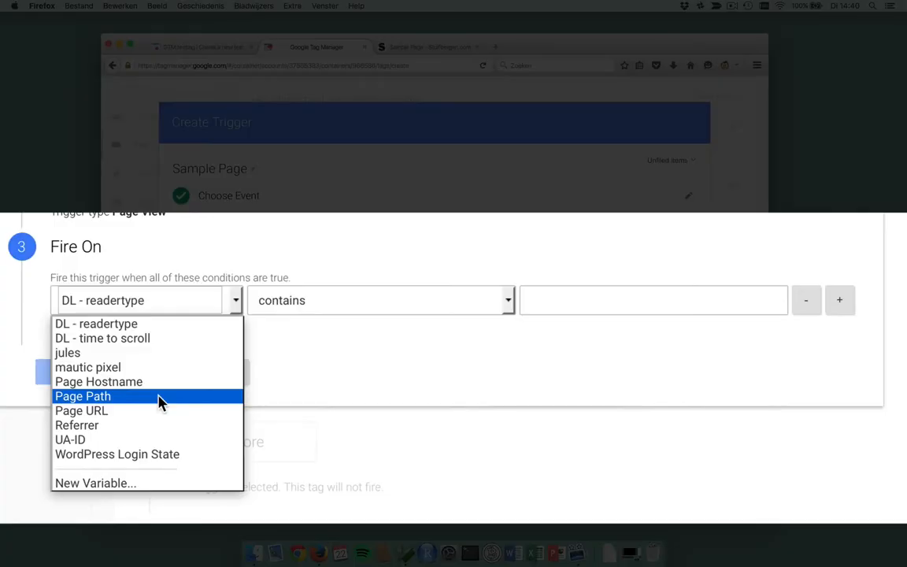
Set the condition Page Path starts with /sample-page and create the trigger.
left_click(82, 397)
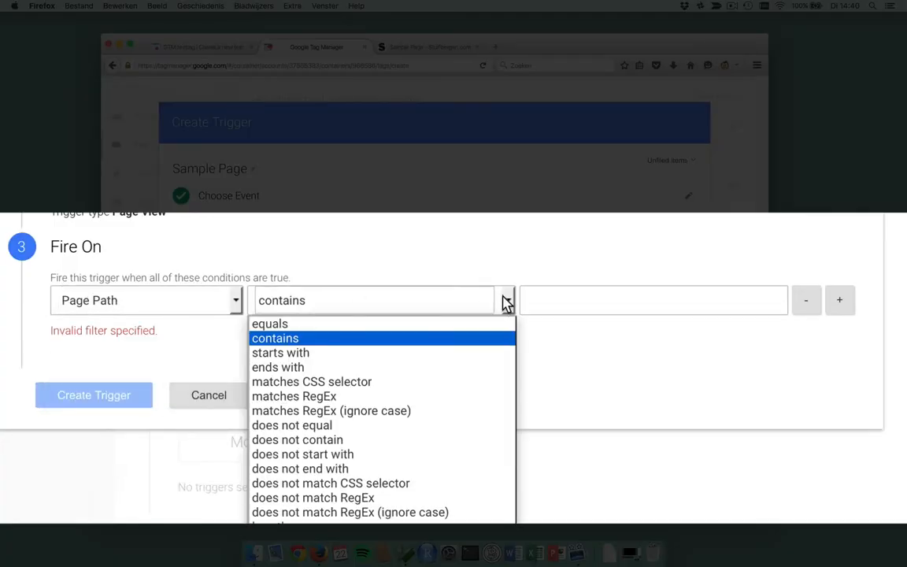
left_click(280, 353)
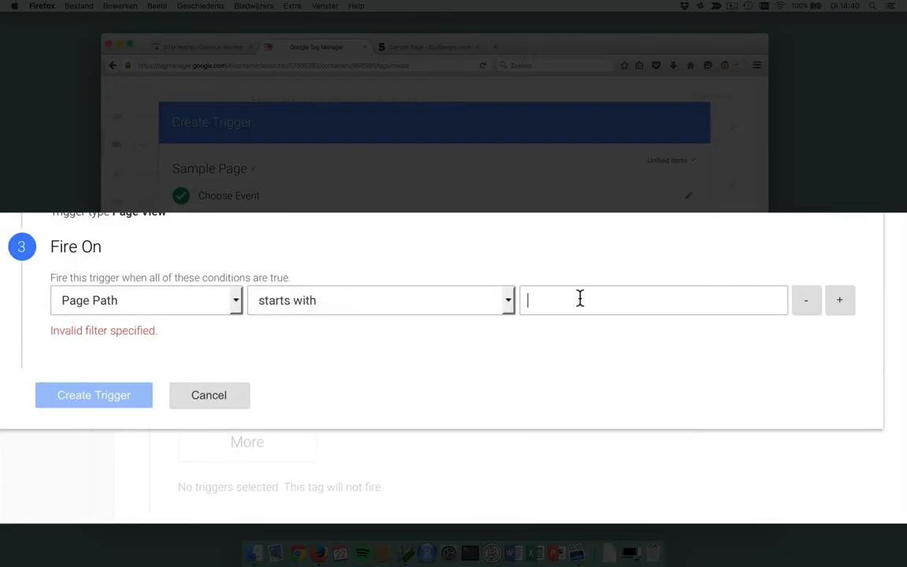
type("/sample-p")
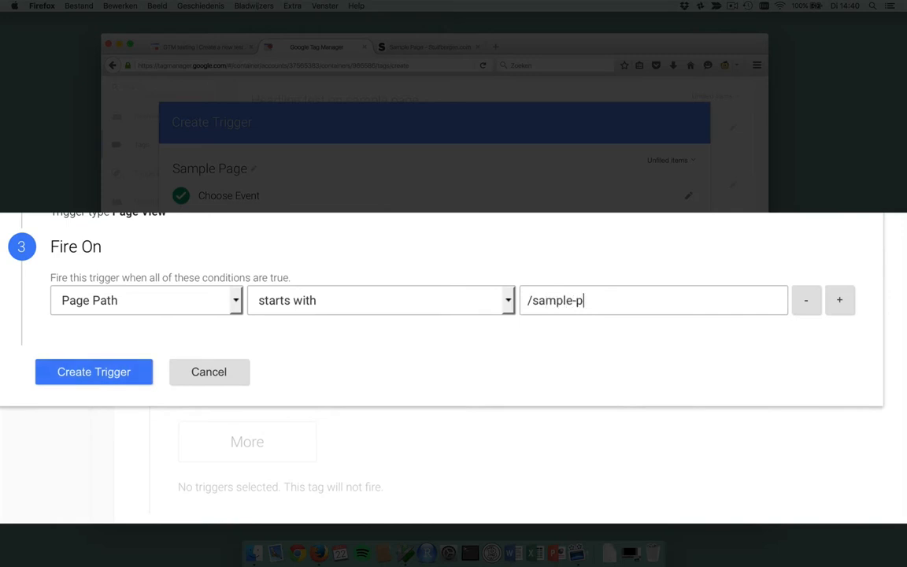
type("age")
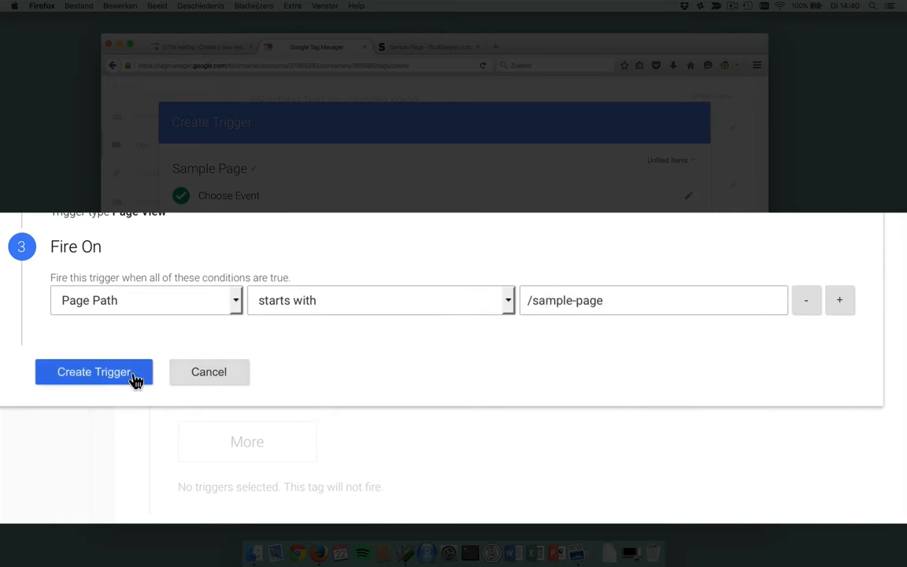
left_click(95, 372)
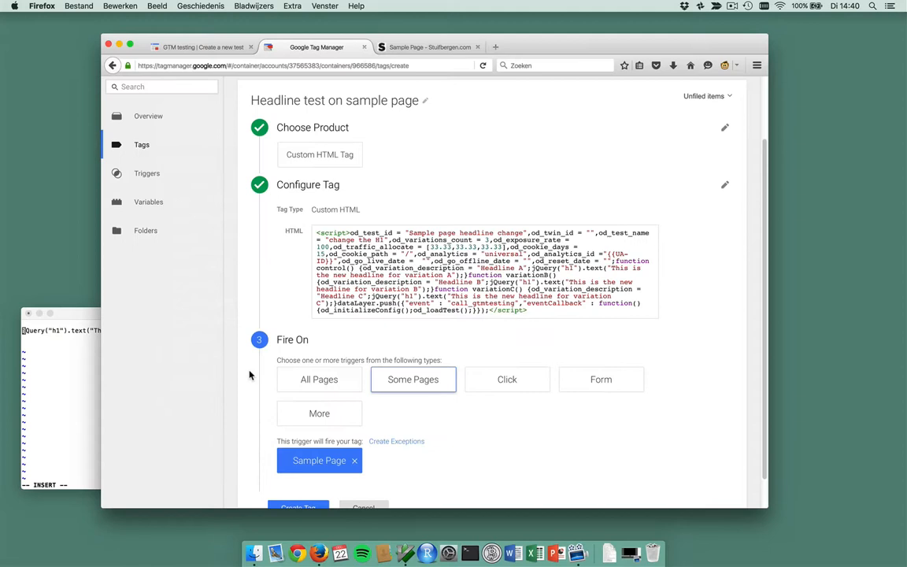
Save the headline test tag so it lists with its Sample Page trigger.
left_click(298, 473)
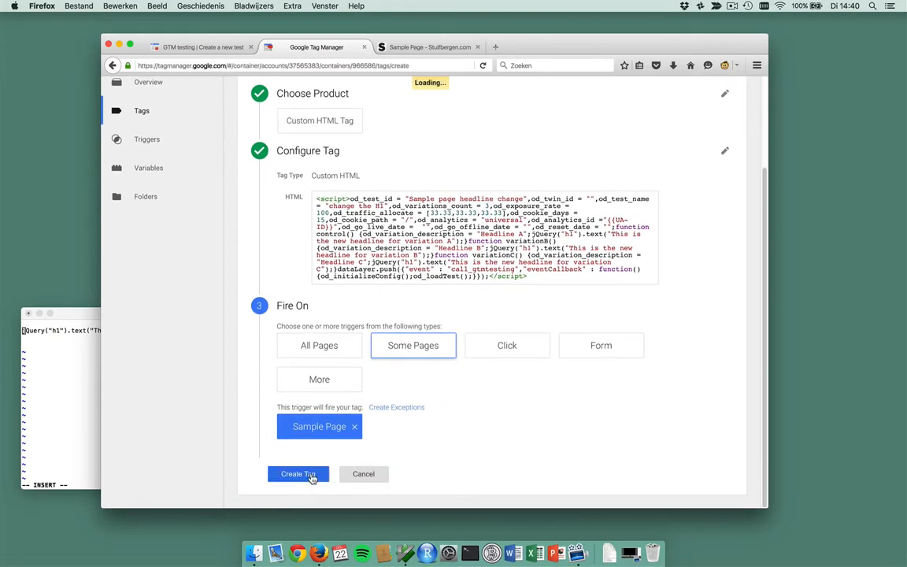
left_click(297, 473)
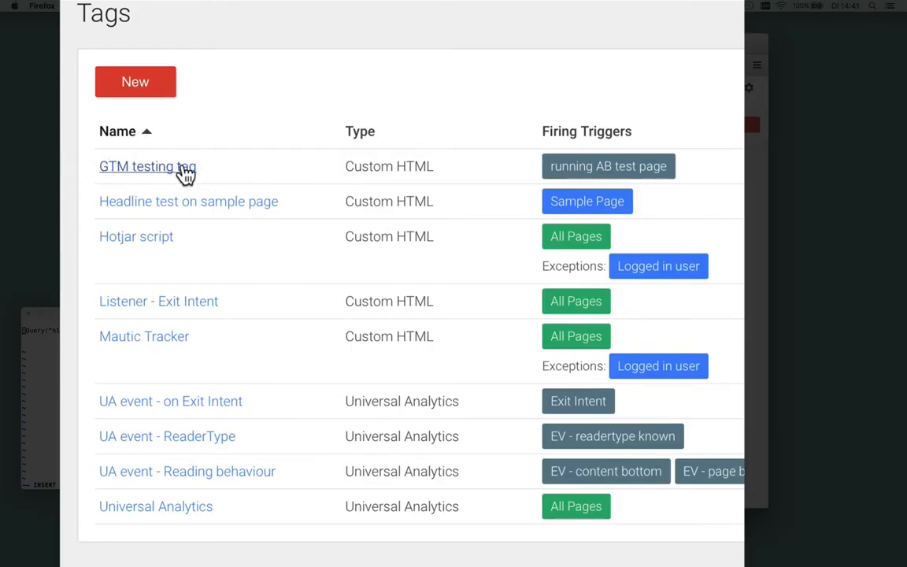
mouse_move(591, 172)
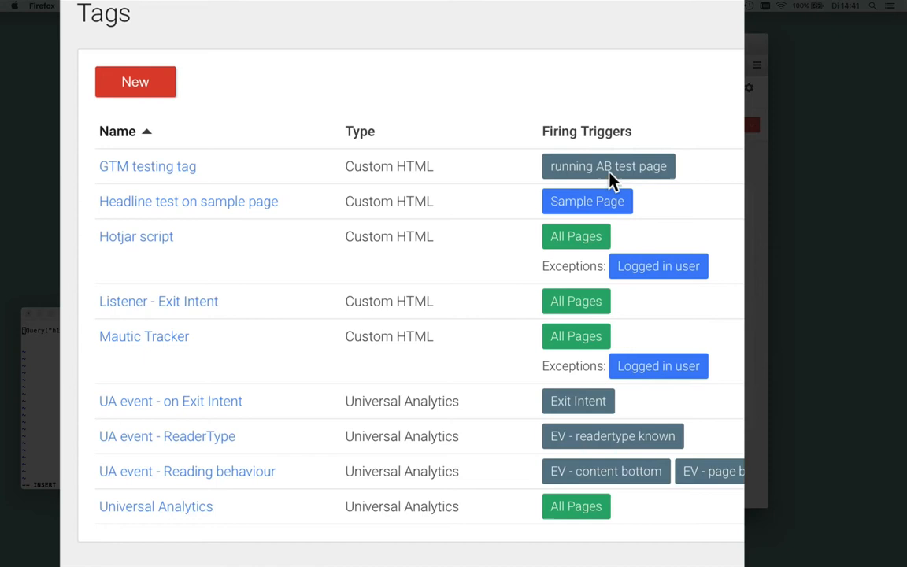
mouse_move(485, 155)
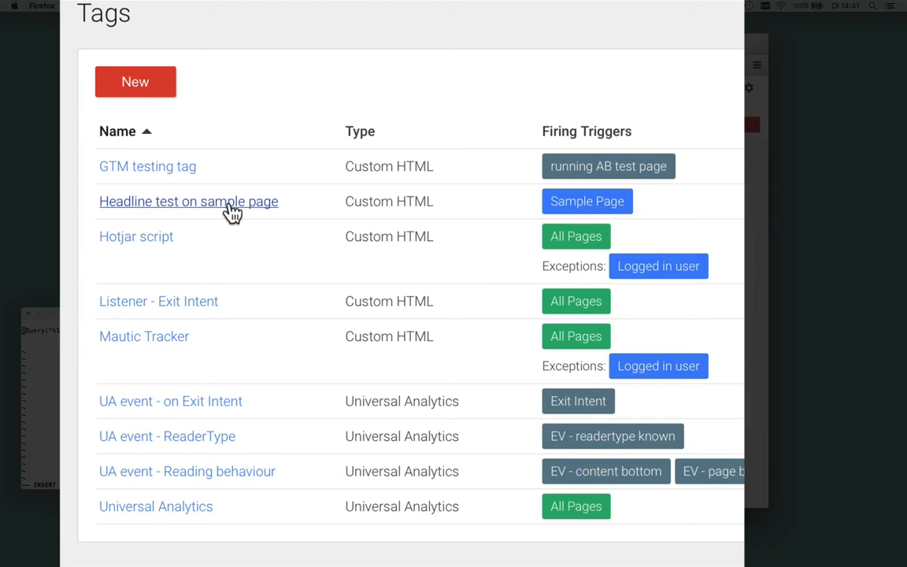
mouse_move(560, 217)
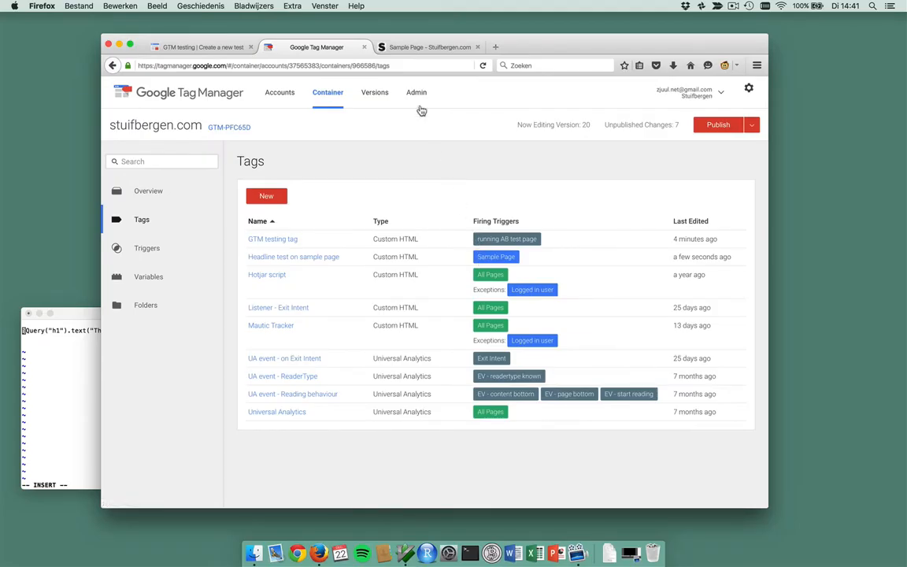
Start container preview from the Publish menu's Preview and Debug option.
left_click(752, 125)
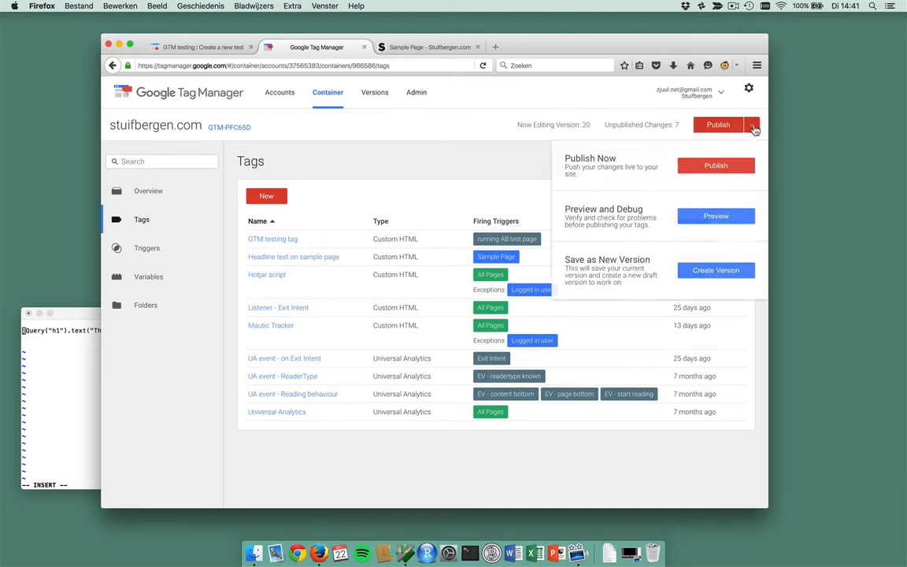
left_click(715, 216)
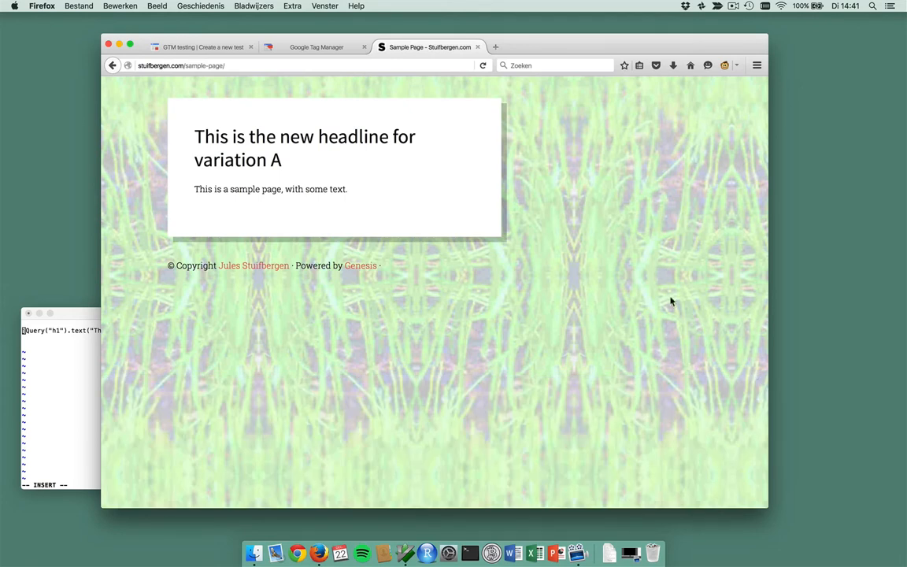
mouse_move(484, 67)
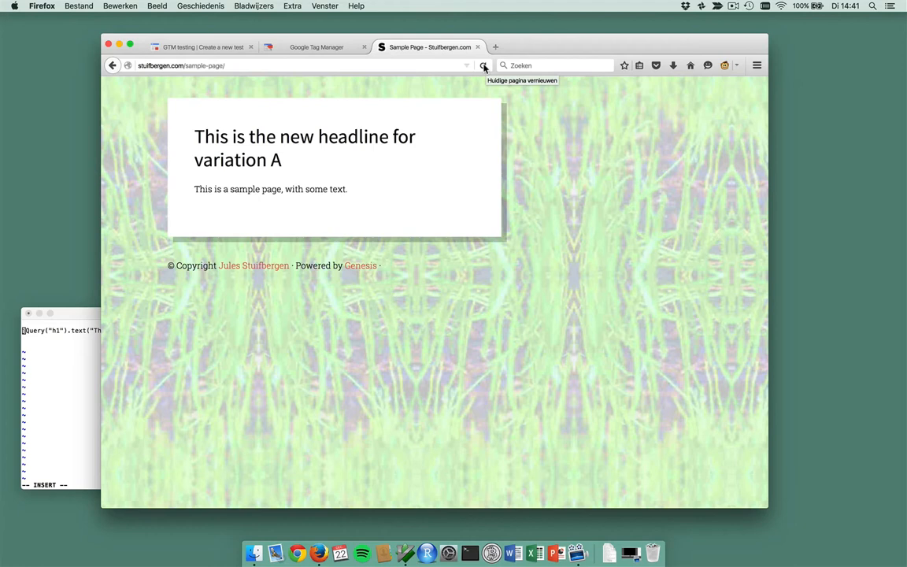
Reload the sample page until the debug pane shows the headline test tag fired with variation C, then return to GTM testing.
left_click(483, 66)
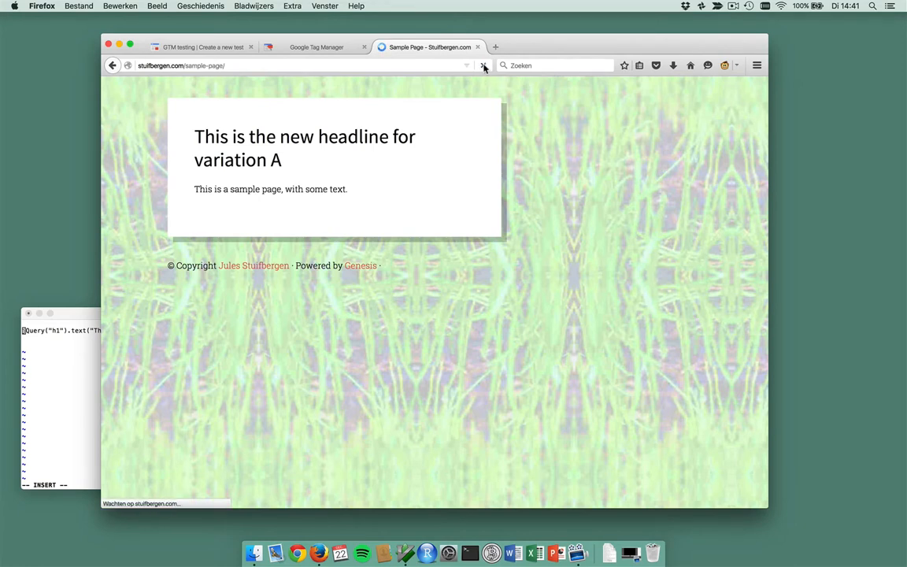
left_click(484, 66)
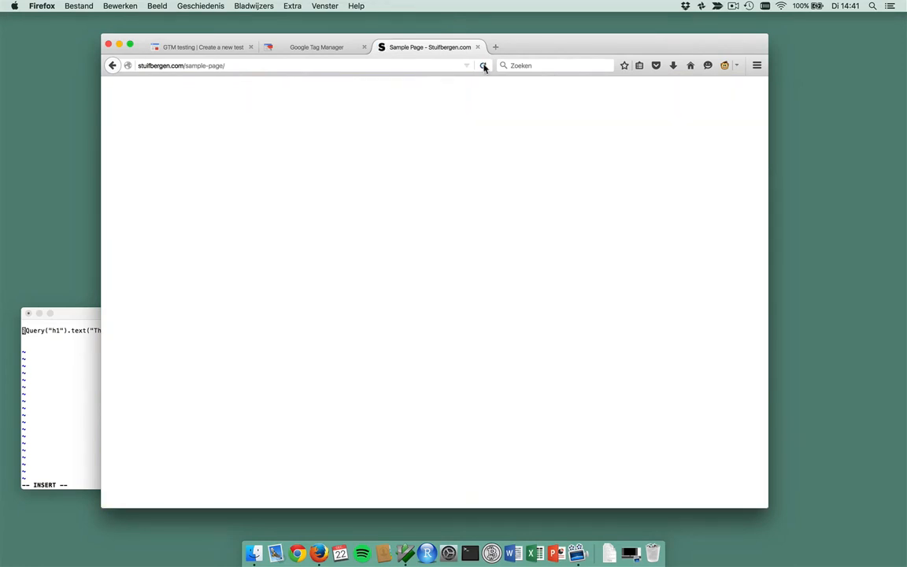
left_click(484, 67)
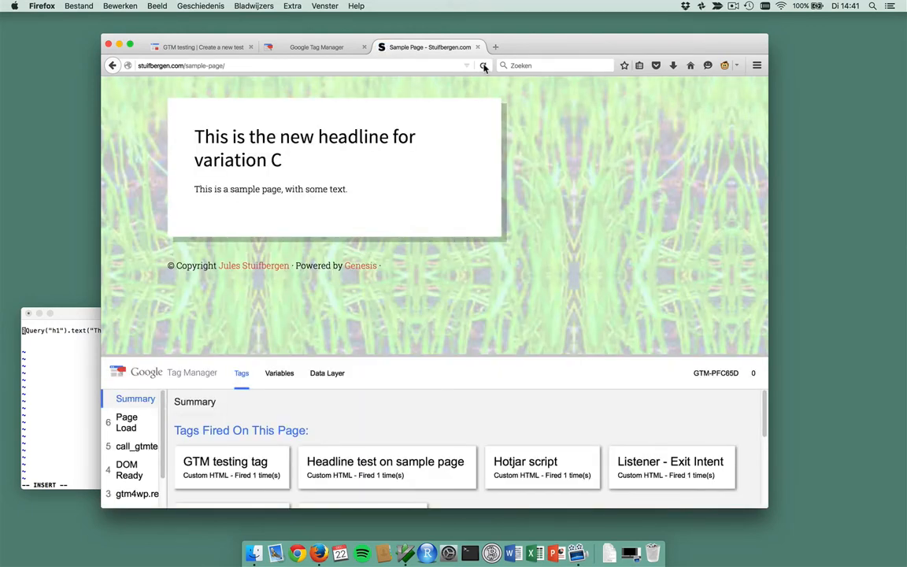
mouse_move(484, 66)
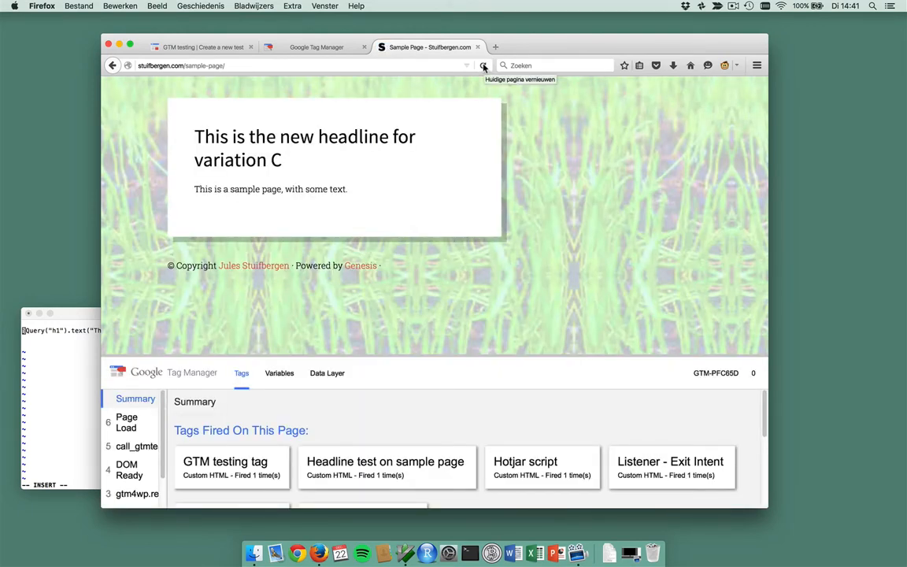
left_click(482, 66)
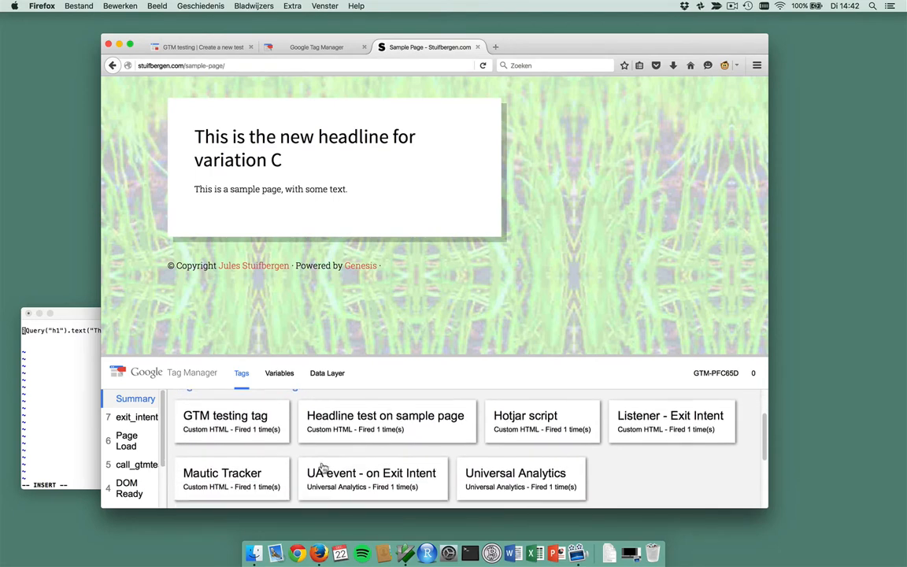
scroll("down", 3)
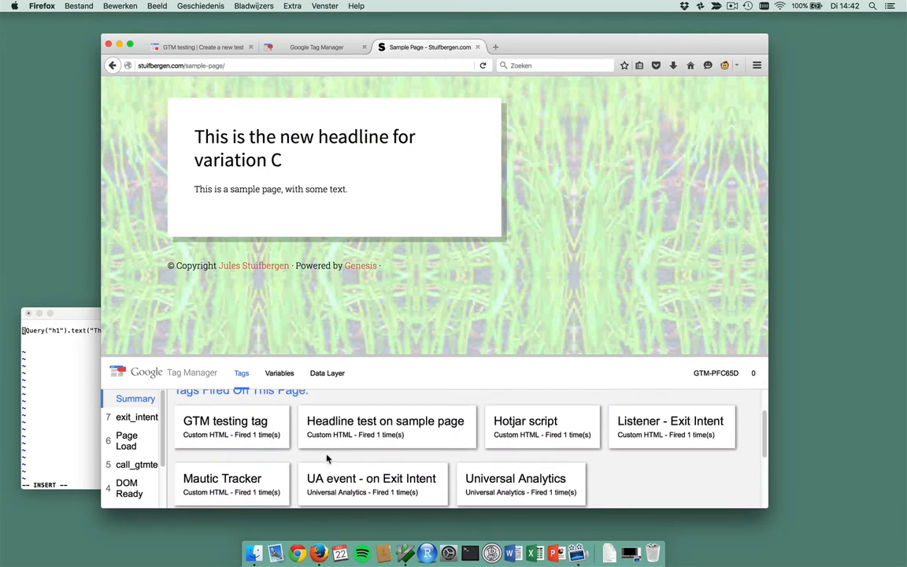
mouse_move(399, 353)
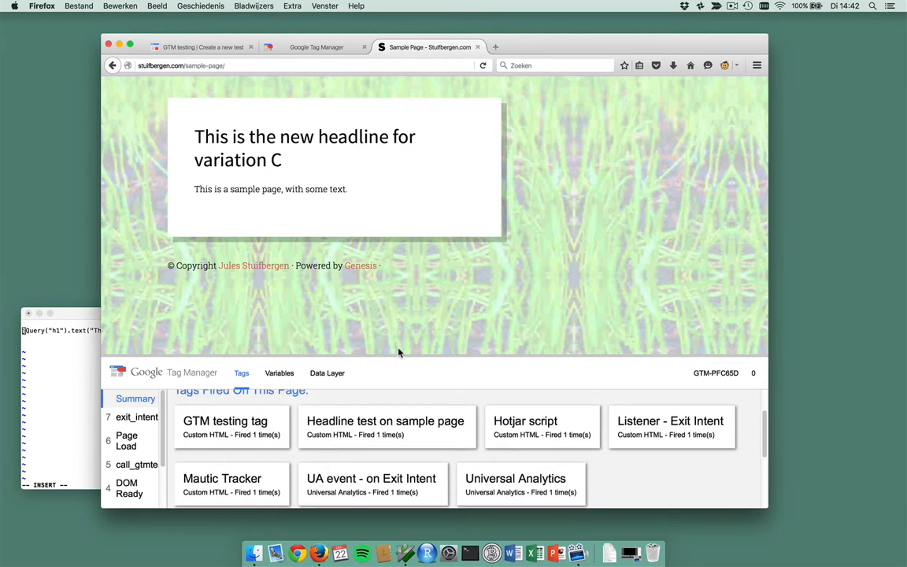
mouse_move(409, 298)
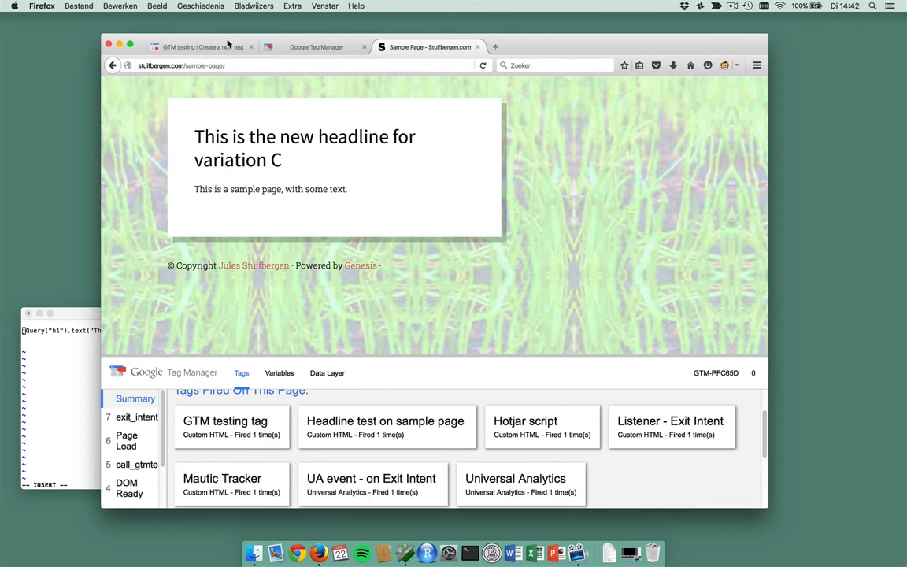
left_click(202, 47)
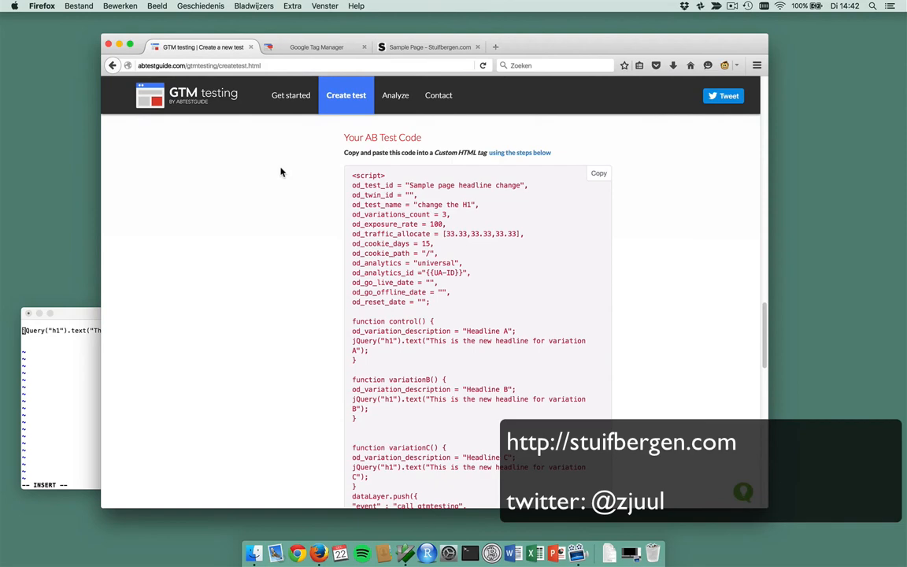